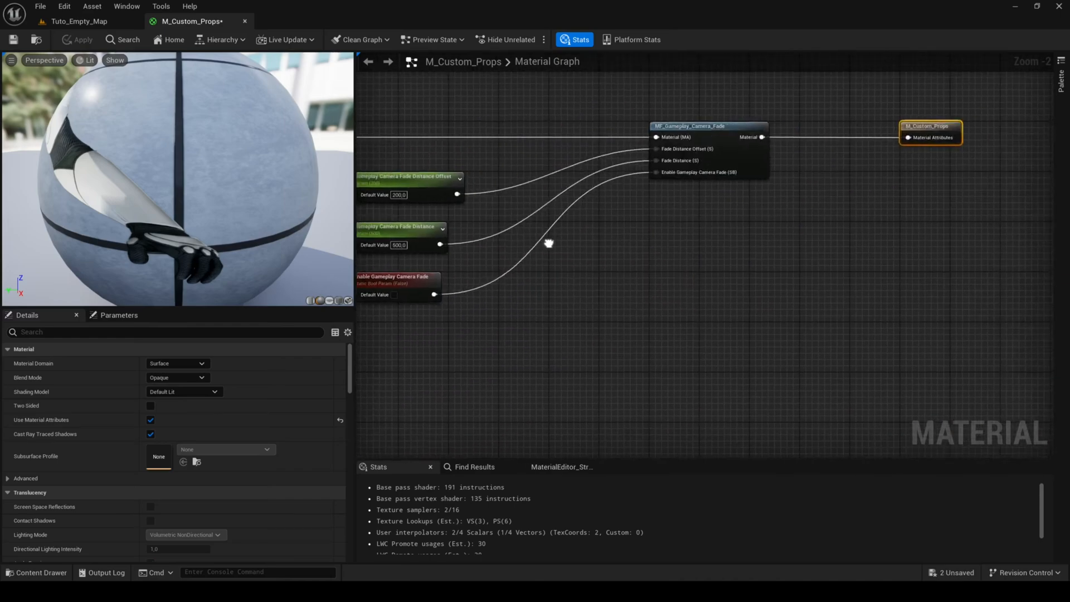
Select all usages of the Character Tracks reroute plus the Mask Weather Occlusion reroute for removal
{"action": "scroll", "scroll_direction": "down", "scroll_amount": 3}
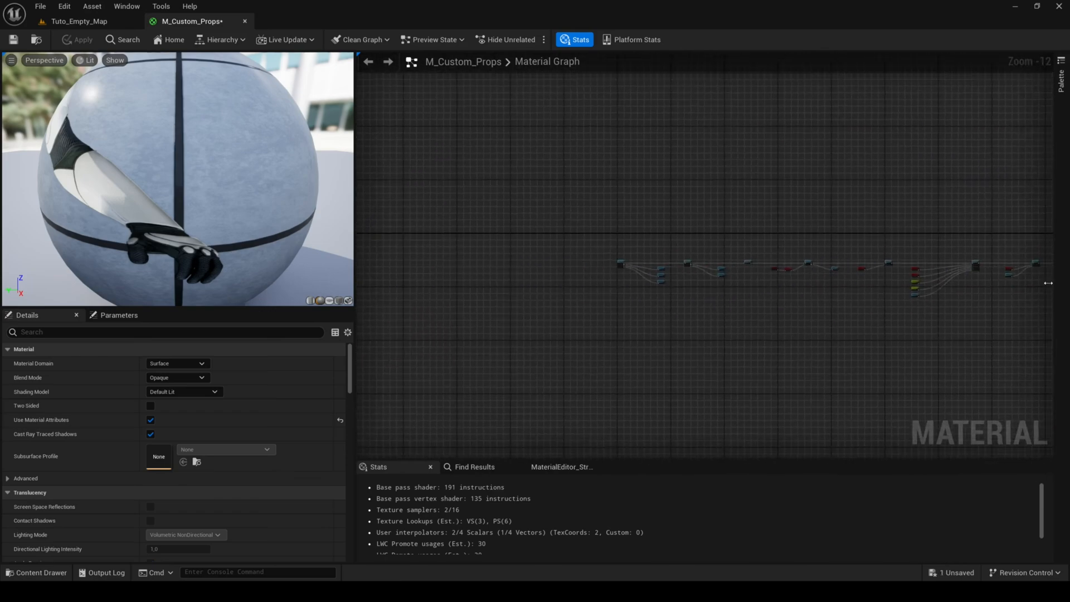
{"action": "scroll", "scroll_direction": "up", "scroll_amount": 3}
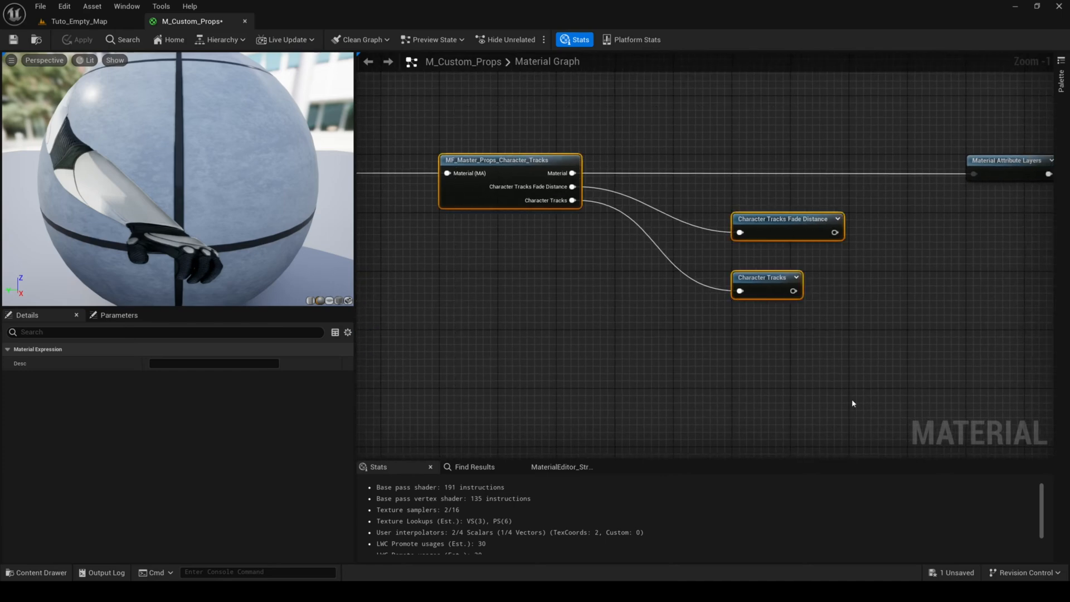
{"action": "mouse_move", "coordinate": [847, 403]}
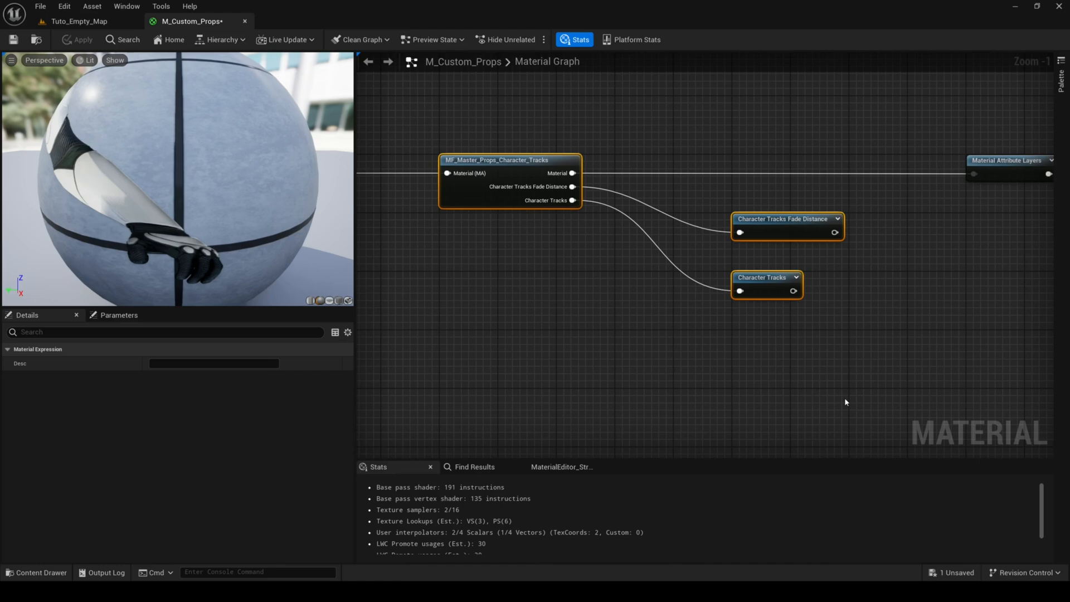
{"action": "right_click", "coordinate": [764, 283]}
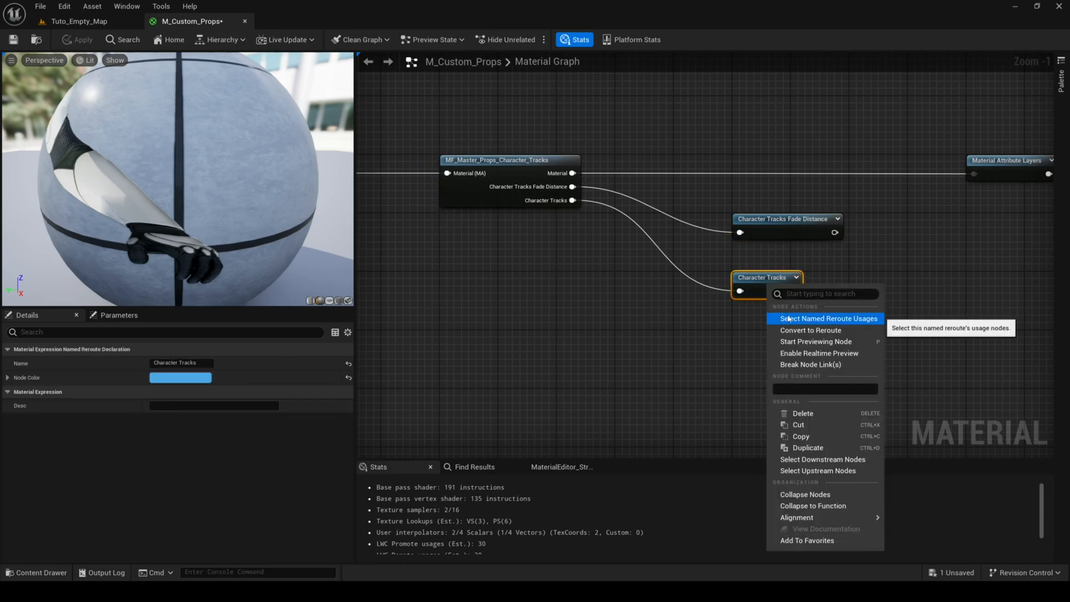
{"action": "left_click", "coordinate": [825, 317]}
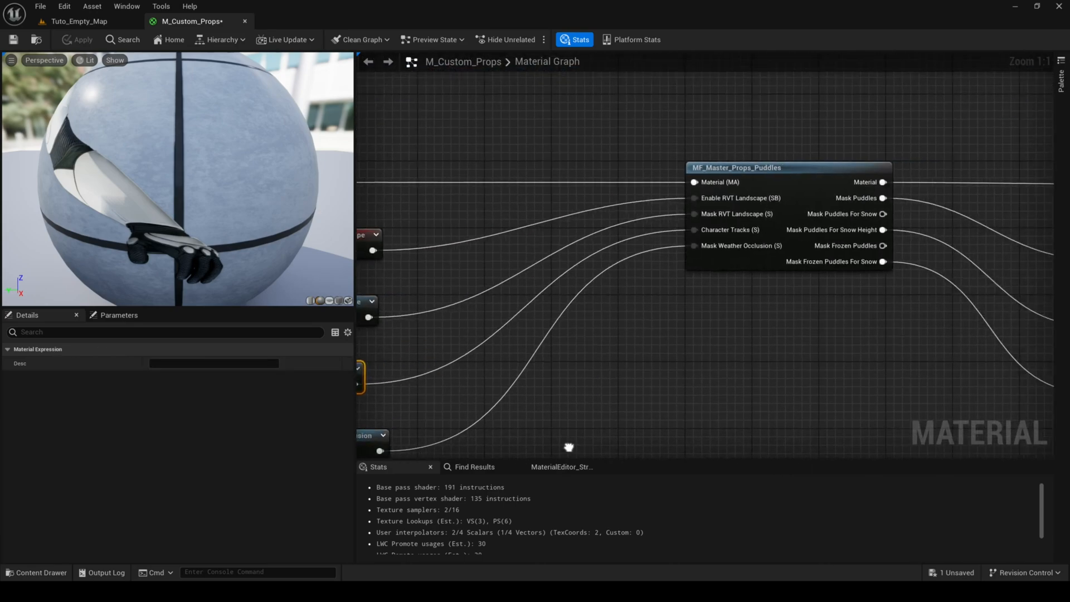
{"action": "left_click", "coordinate": [794, 238]}
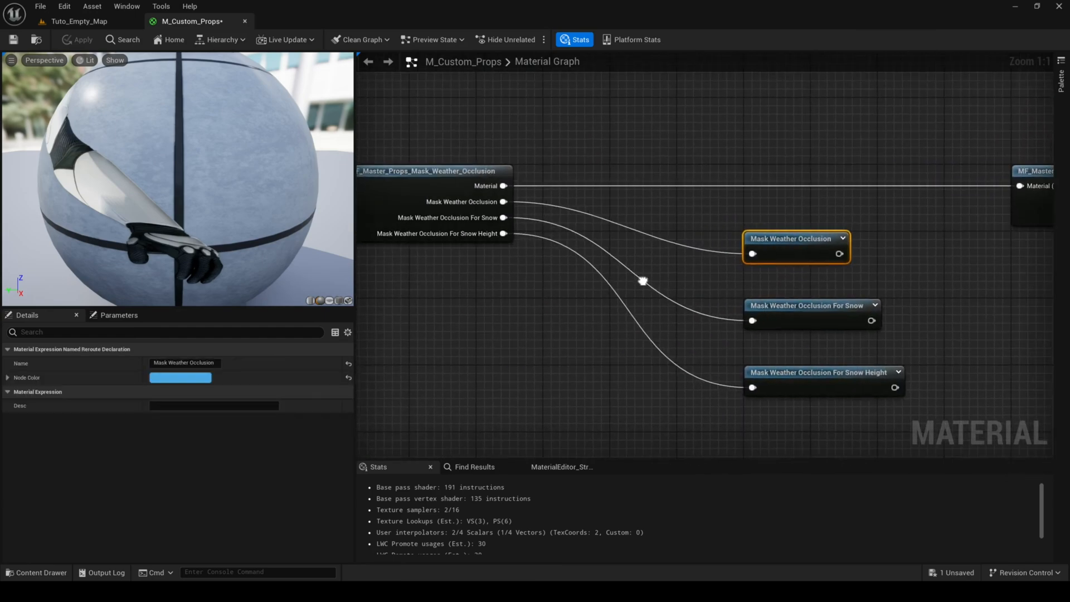
{"action": "scroll", "scroll_direction": "down", "scroll_amount": 3}
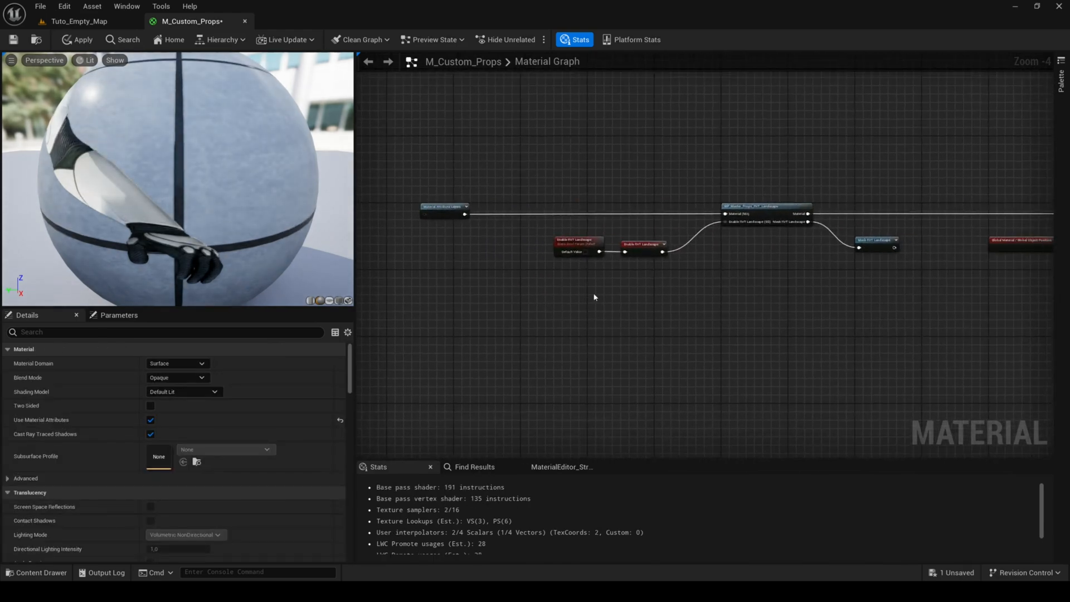
Scroll the M_Custom_Props graph while stripping it down to the RVT Landscape function branch
{"action": "scroll", "scroll_direction": "up", "scroll_amount": 3}
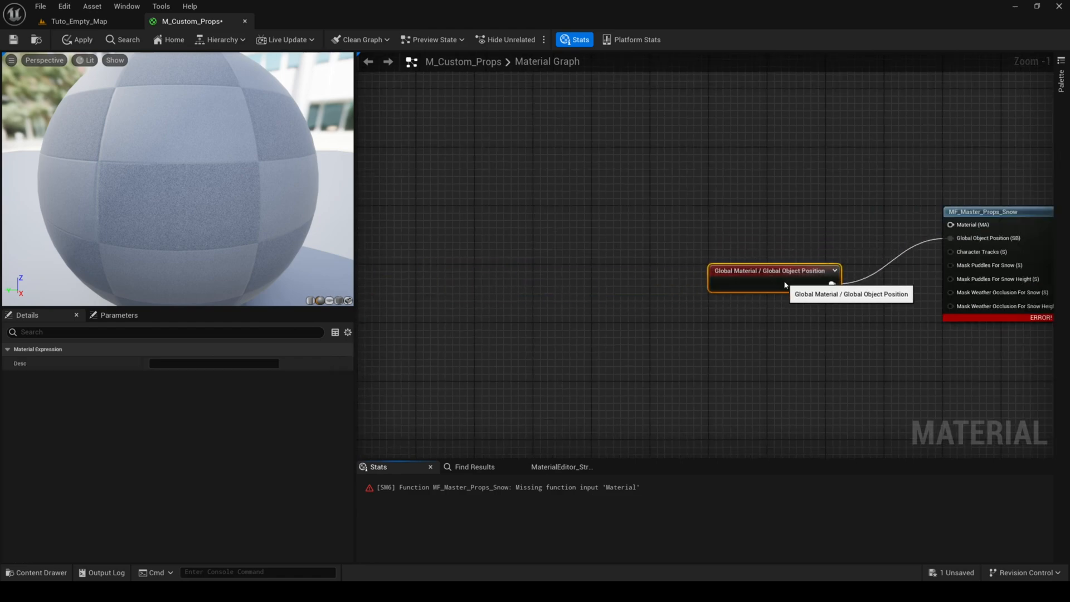
{"action": "scroll", "scroll_direction": "down", "scroll_amount": 3}
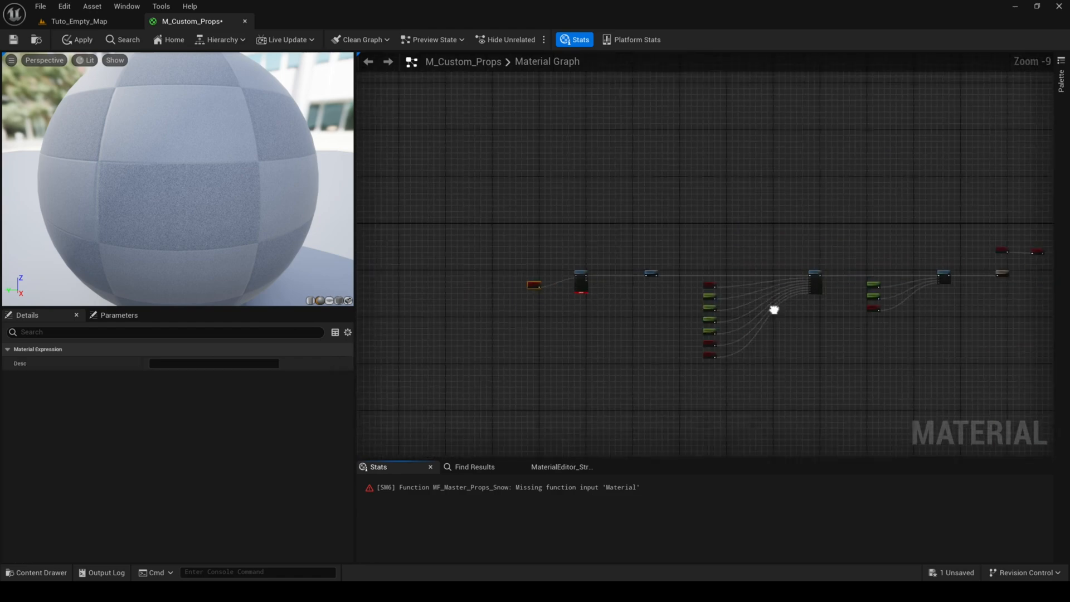
{"action": "scroll", "scroll_direction": "up", "scroll_amount": 3}
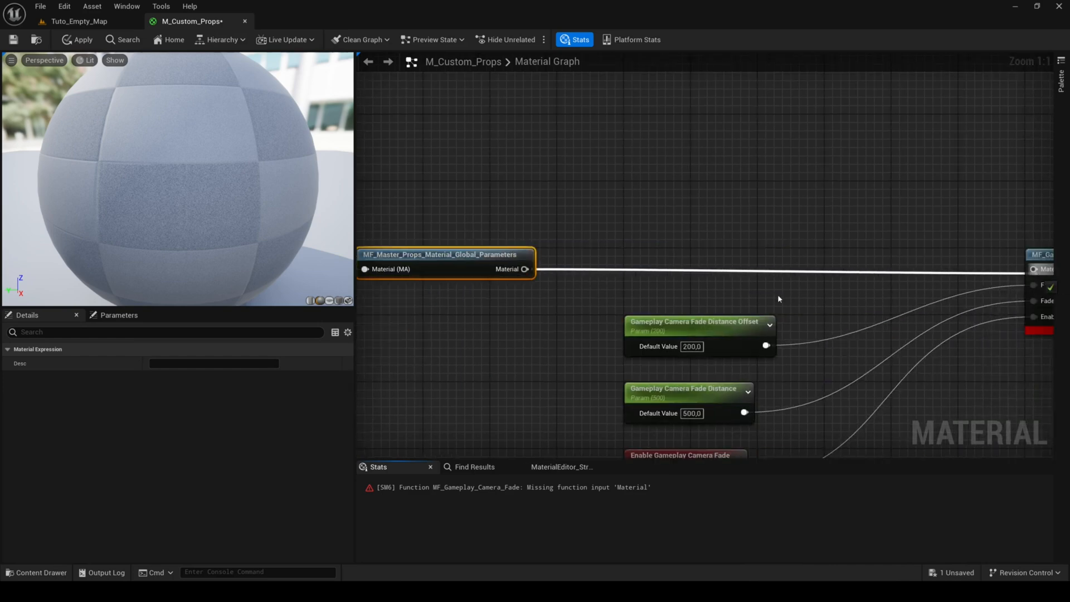
{"action": "scroll", "scroll_direction": "down", "scroll_amount": 3}
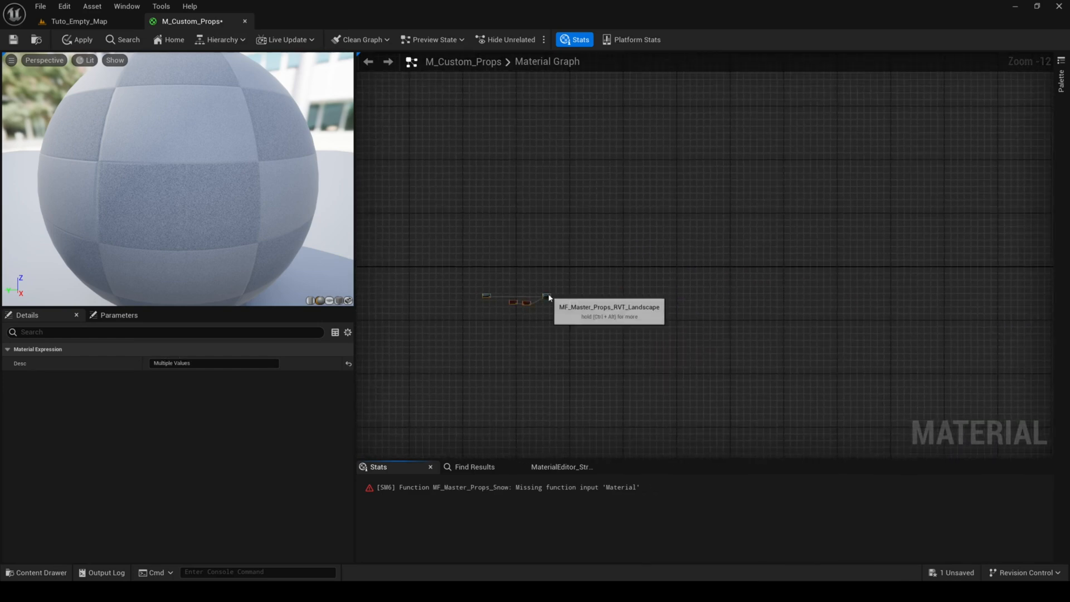
{"action": "scroll", "scroll_direction": "up", "scroll_amount": 3}
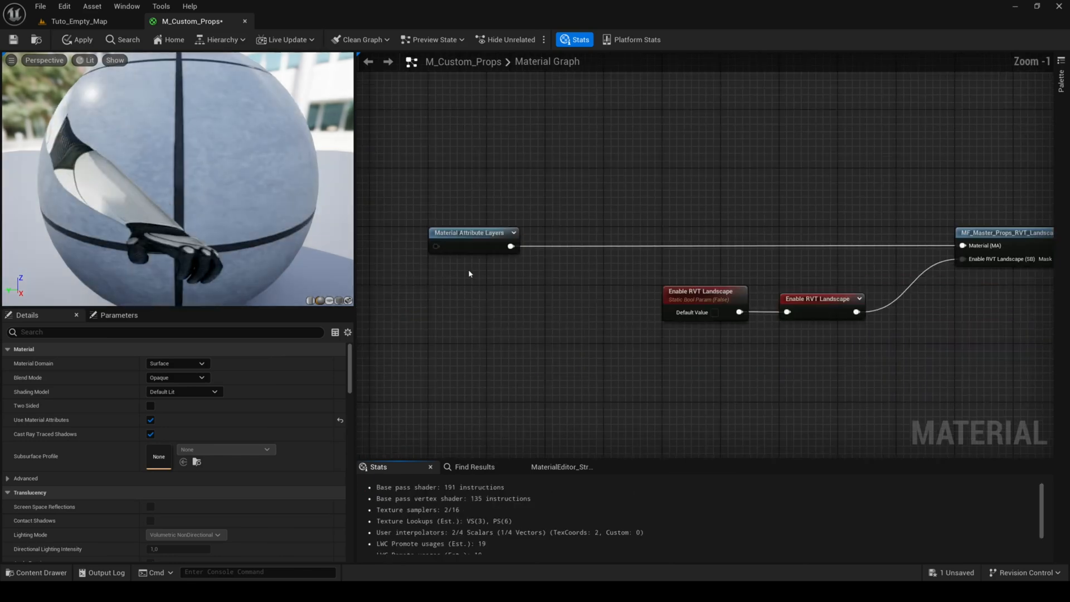
Open ML_Custom_Props_1 from the Content Browser and work down to its invalid named reroutes
{"action": "left_click", "coordinate": [78, 21]}
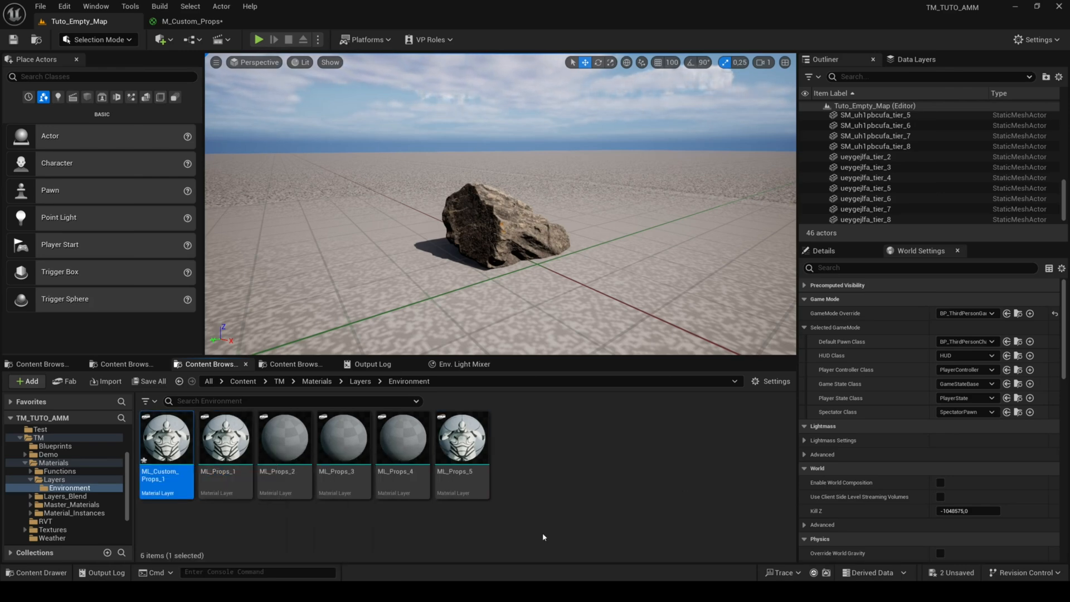
{"action": "double_click", "coordinate": [166, 437]}
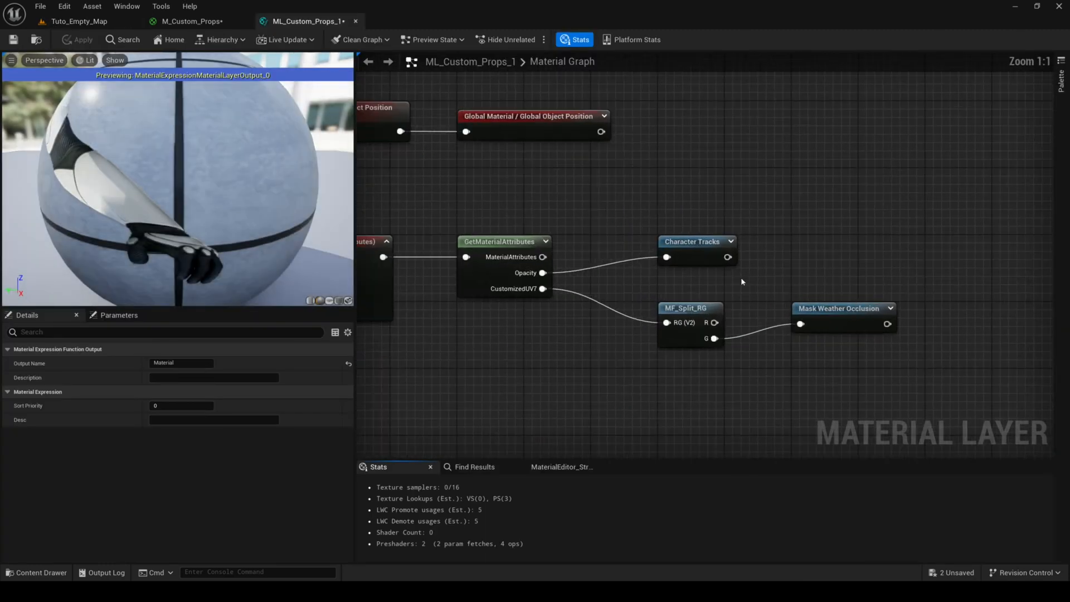
{"action": "left_click", "coordinate": [694, 241]}
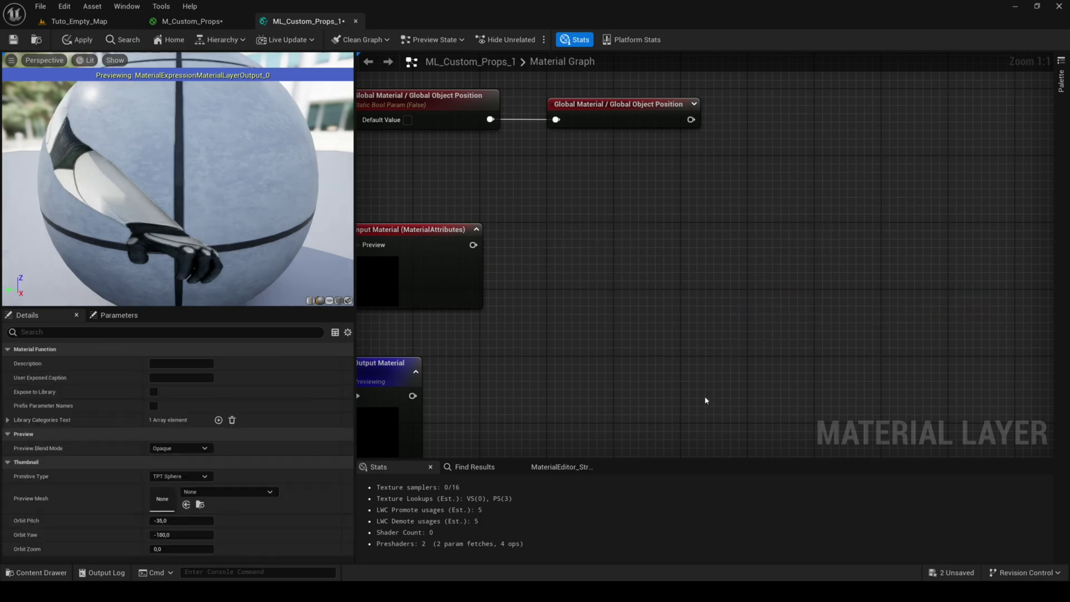
{"action": "scroll", "scroll_direction": "down", "scroll_amount": 3}
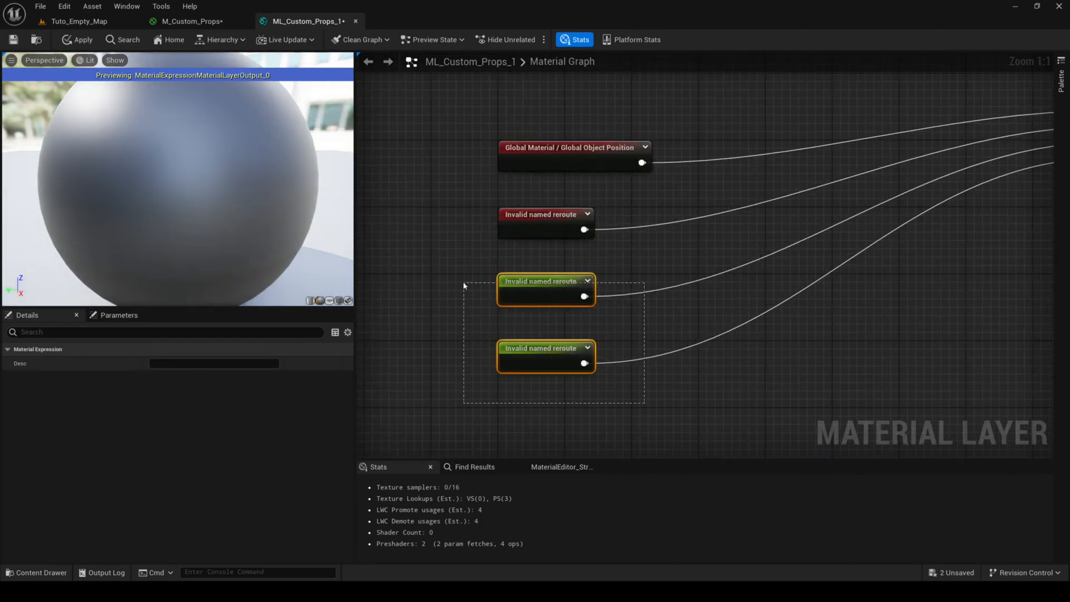
{"action": "scroll", "scroll_direction": "down", "scroll_amount": 3}
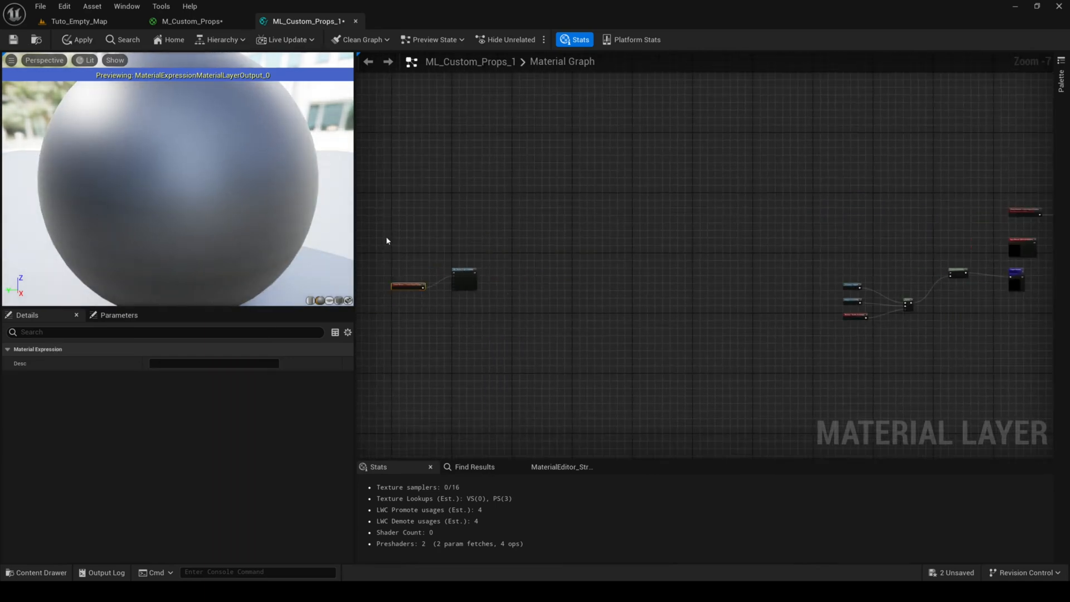
{"action": "scroll", "scroll_direction": "down", "scroll_amount": 3}
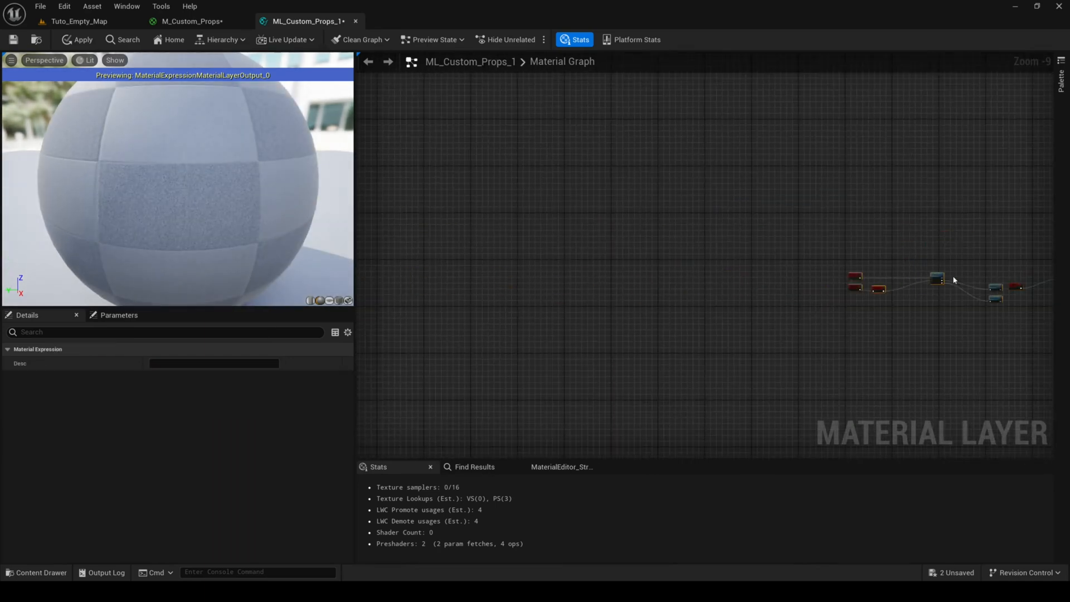
In MF_Custom_Master_Texture_Props_Layer_1, delete the Character Tracks input and confirm the message box
{"action": "left_click", "coordinate": [77, 21]}
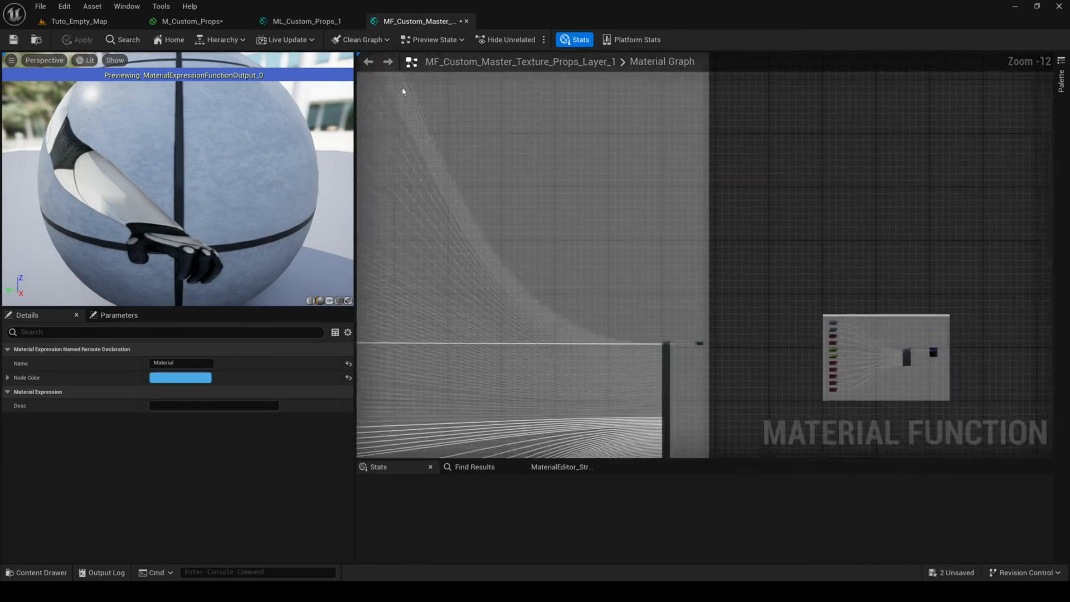
{"action": "scroll", "scroll_direction": "up", "scroll_amount": 3}
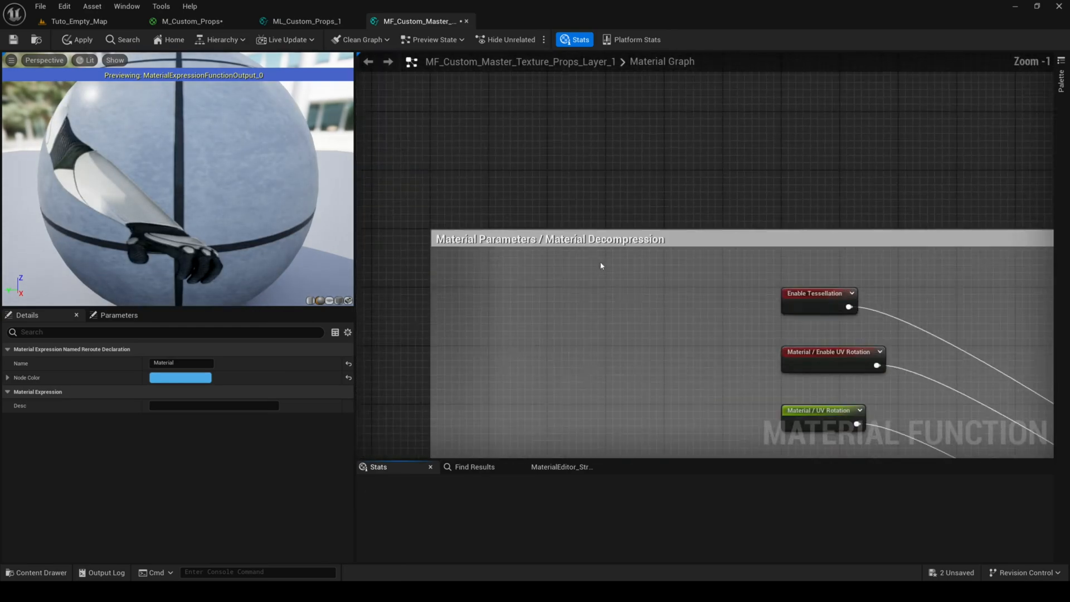
{"action": "scroll", "scroll_direction": "down", "scroll_amount": 3}
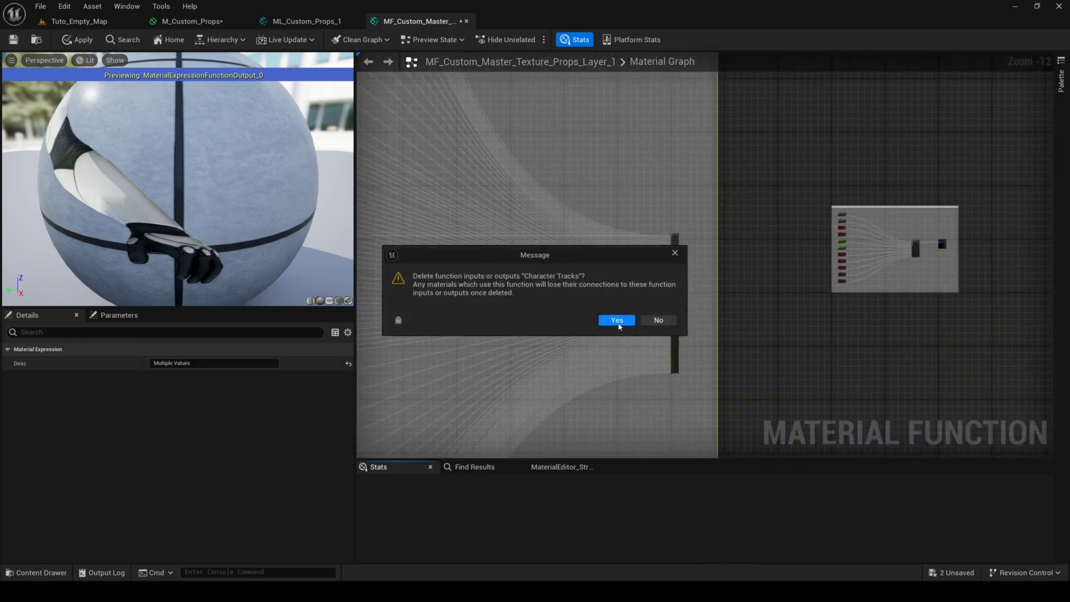
{"action": "left_click", "coordinate": [616, 320]}
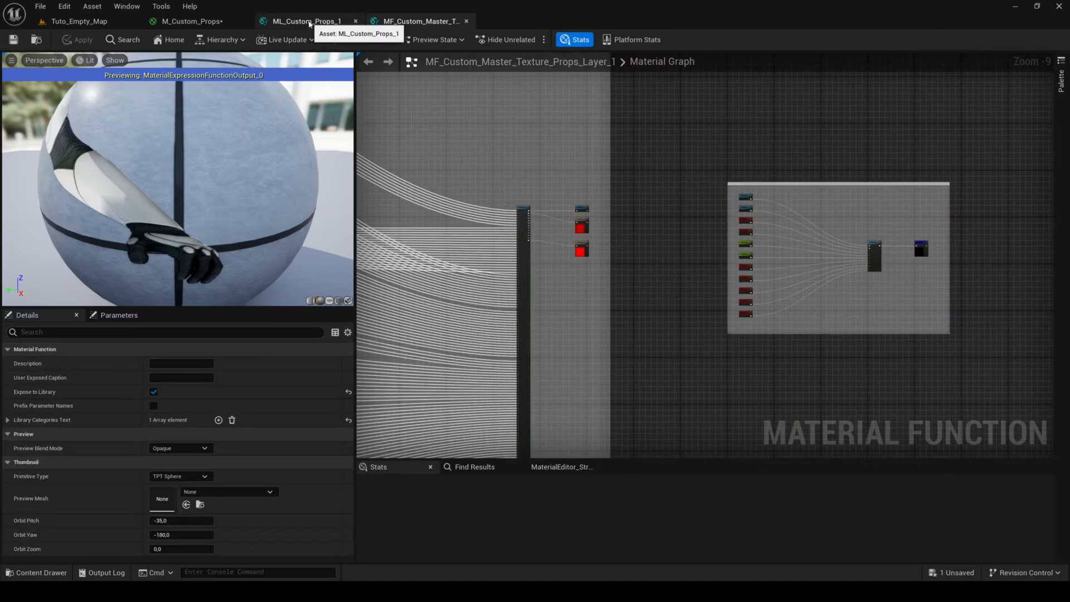
Point the layer's function call at MF_Custom_Master_Texture_Props_Layer_1, then return to M_Custom_Props
{"action": "left_click", "coordinate": [308, 21]}
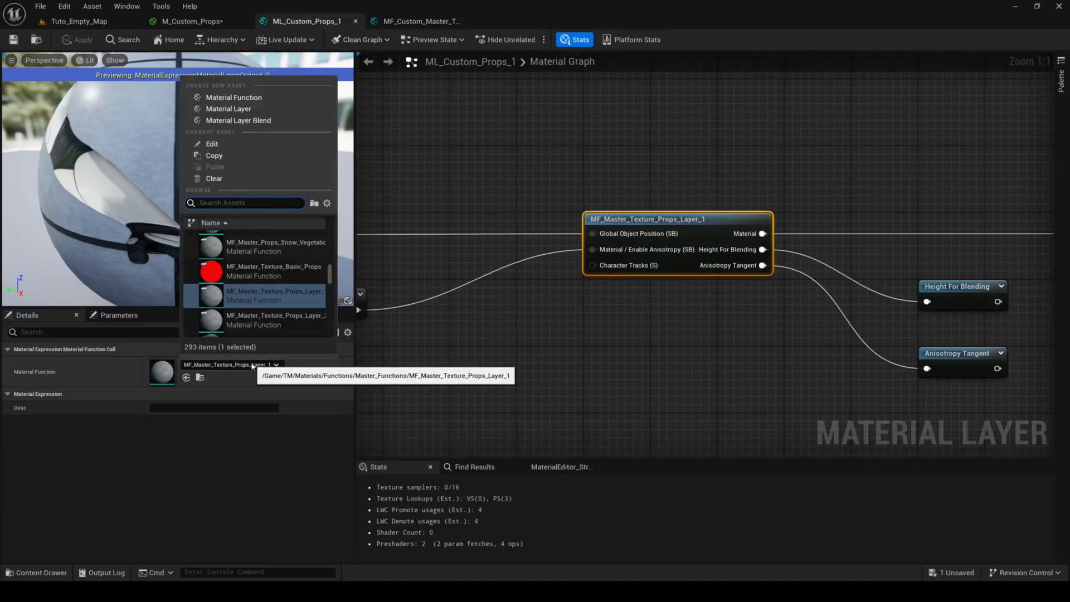
{"action": "type", "text": "custom"}
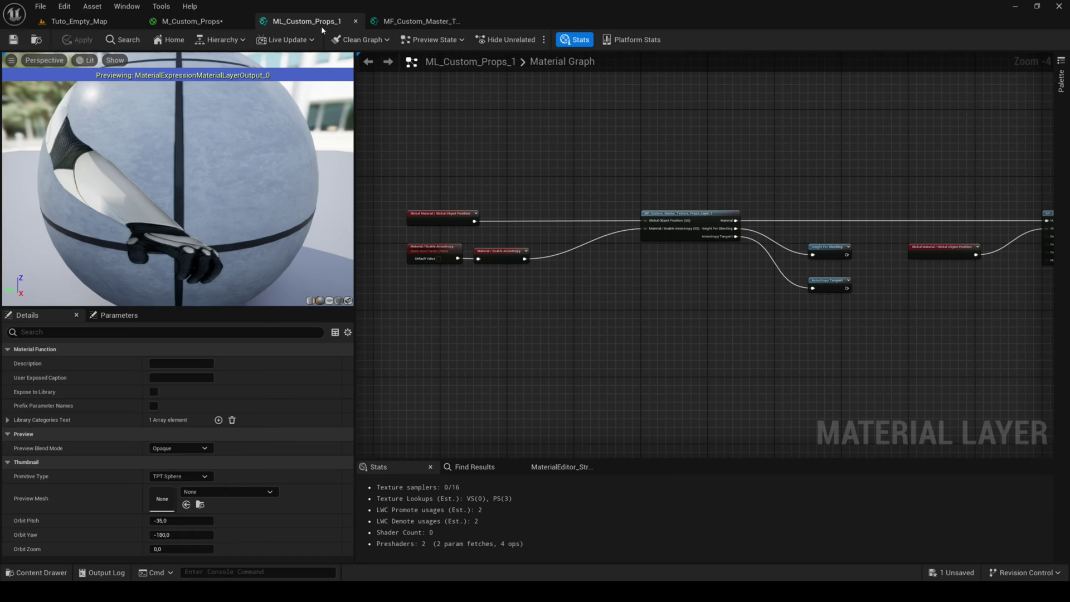
{"action": "left_click", "coordinate": [194, 21]}
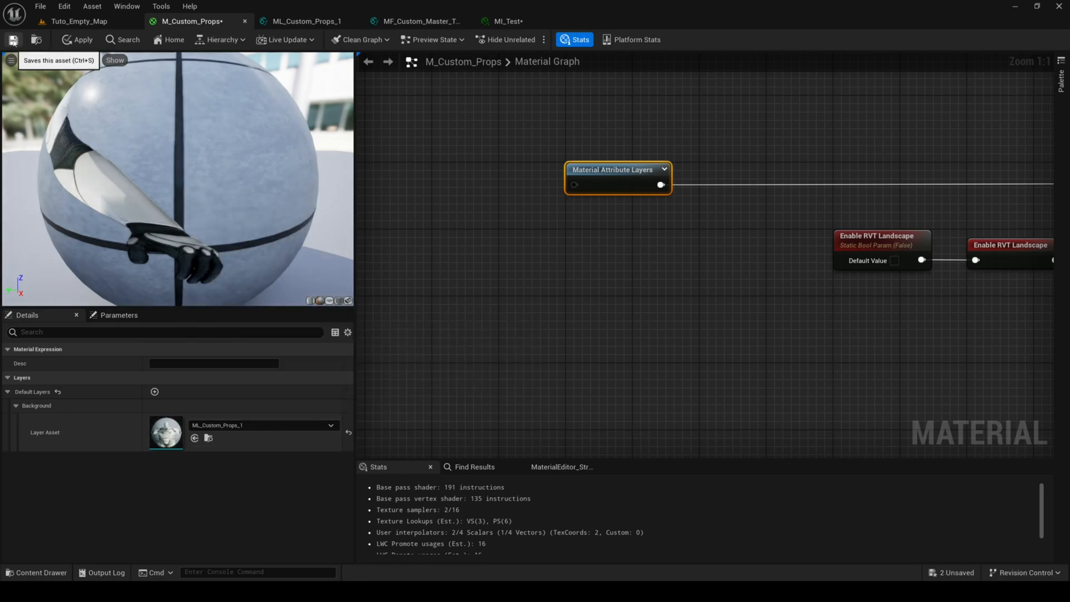
Save M_Custom_Props, open MI_Test and expand its Background layer's parameter groups
{"action": "left_click", "coordinate": [78, 21]}
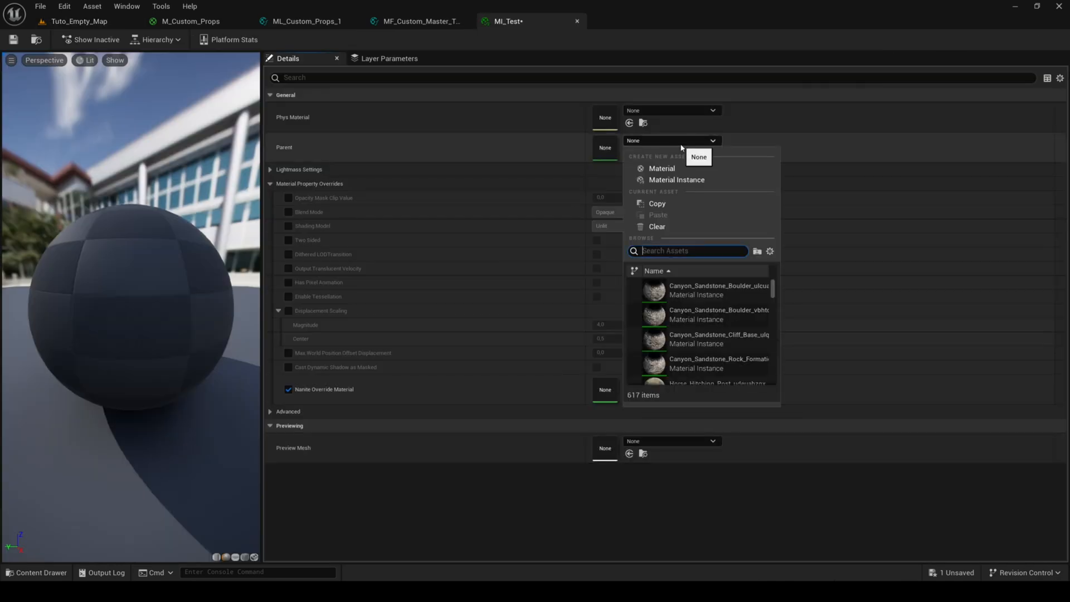
{"action": "type", "text": "props"}
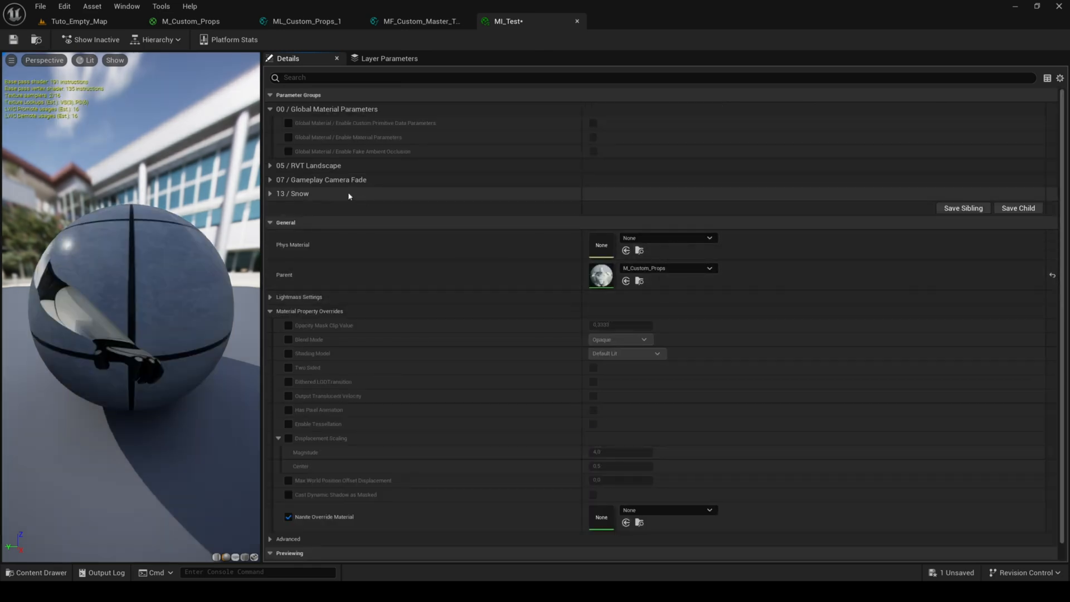
{"action": "left_click", "coordinate": [389, 58]}
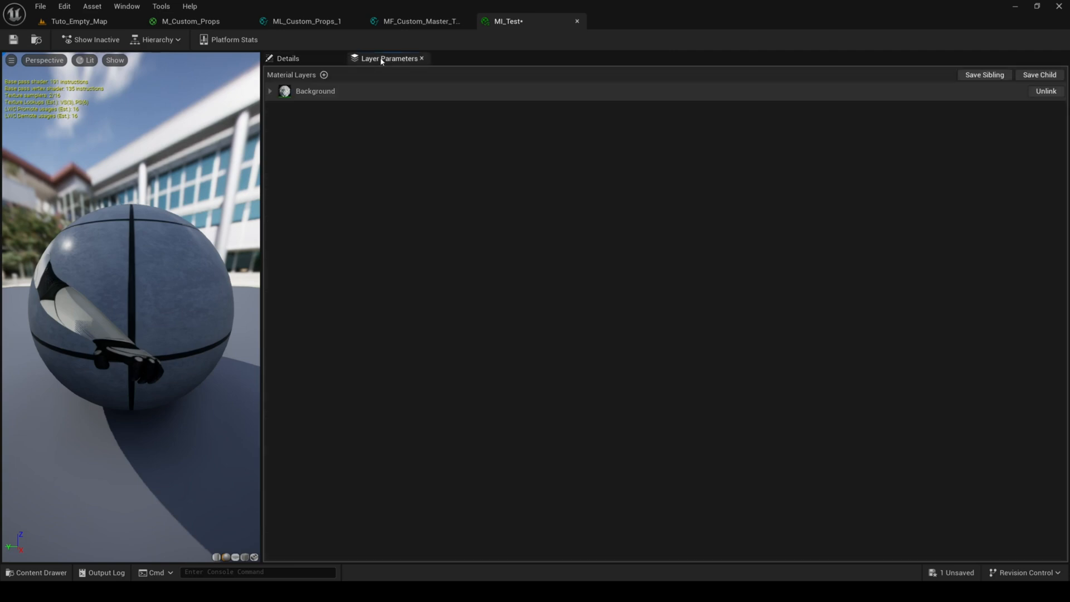
{"action": "left_click", "coordinate": [270, 90]}
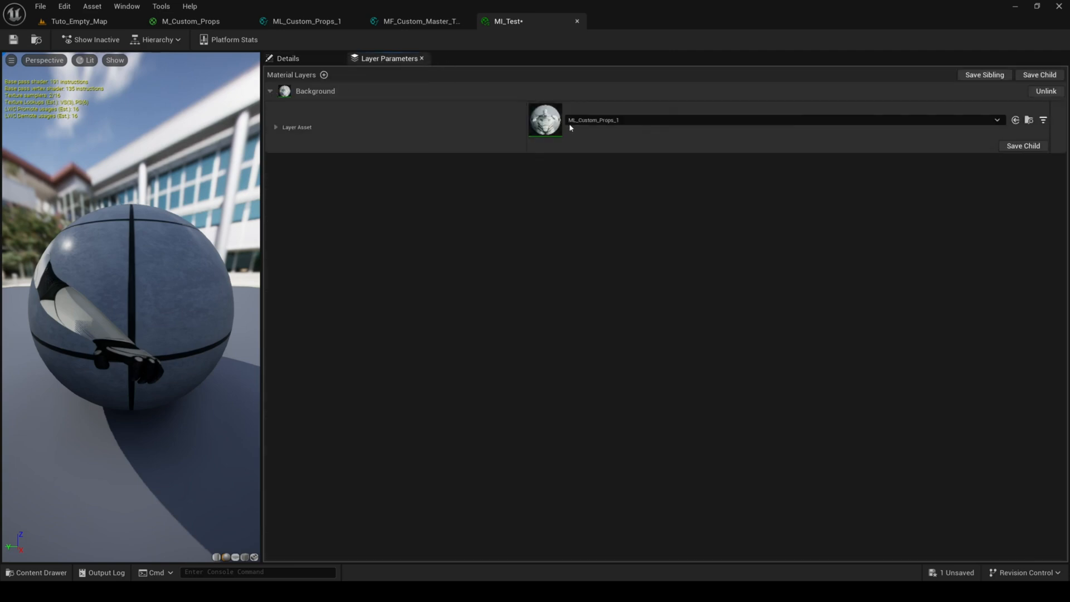
{"action": "left_click", "coordinate": [276, 127]}
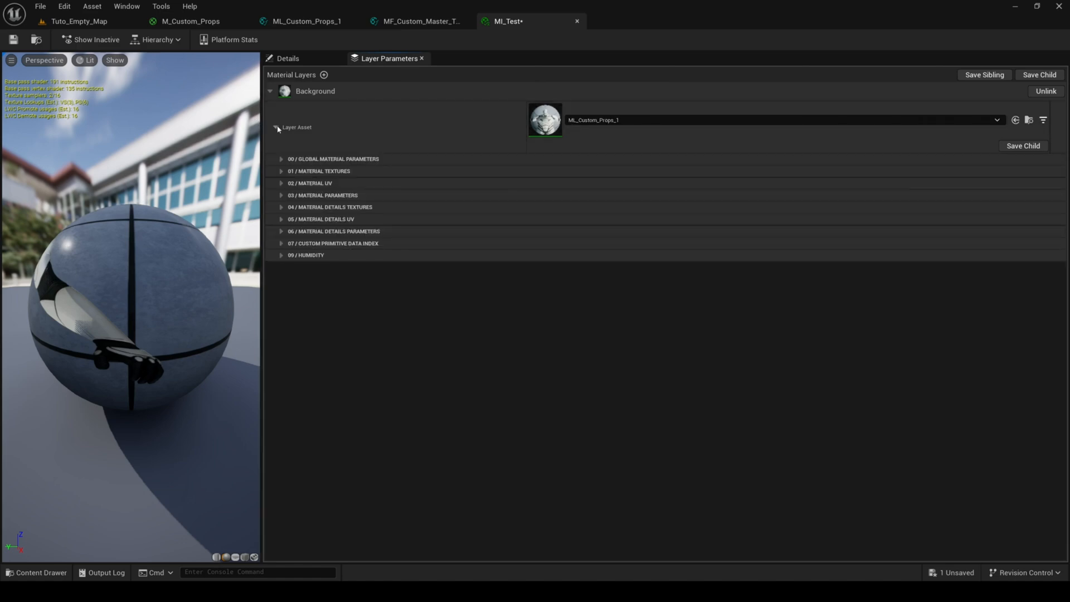
{"action": "left_click", "coordinate": [276, 127]}
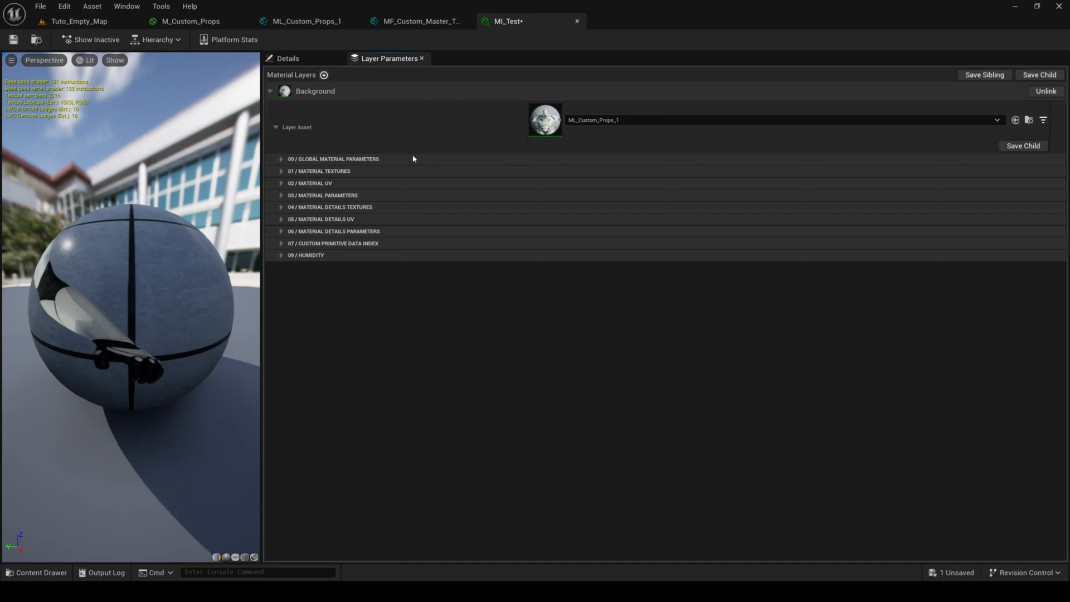
{"action": "mouse_move", "coordinate": [455, 133]}
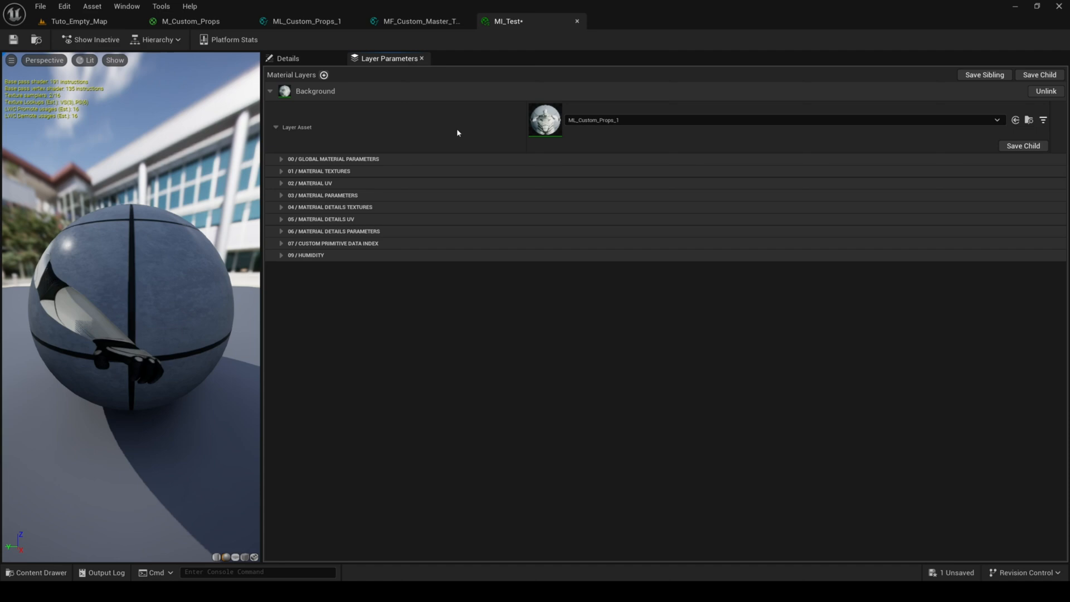
Add a layer above the background blended with MLB_Props_V2 using ML_Custom_Props_1 and list its groups
{"action": "left_click", "coordinate": [323, 74]}
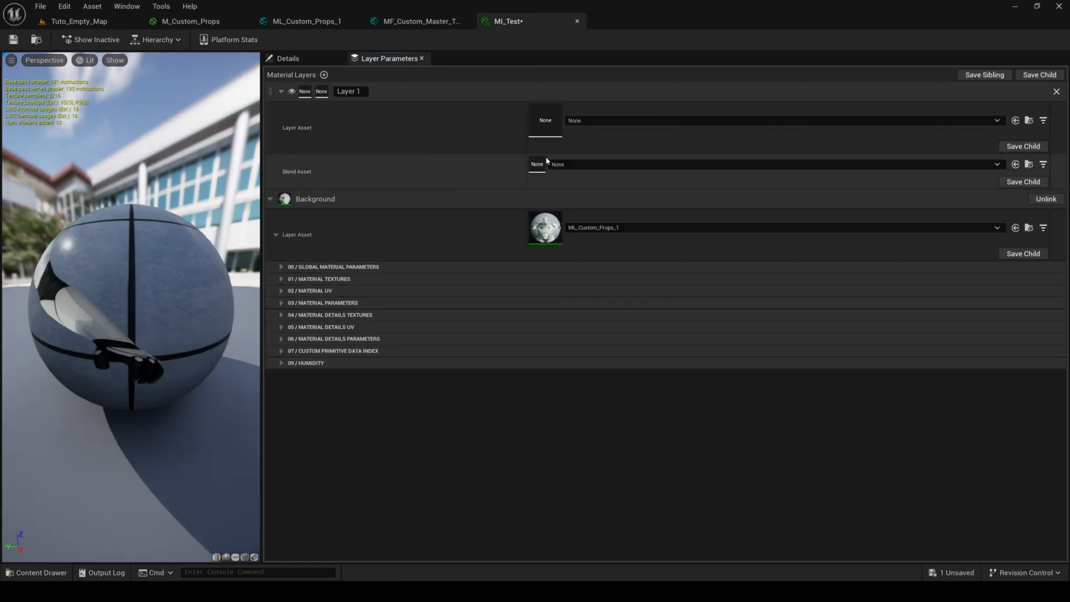
{"action": "left_click", "coordinate": [997, 164]}
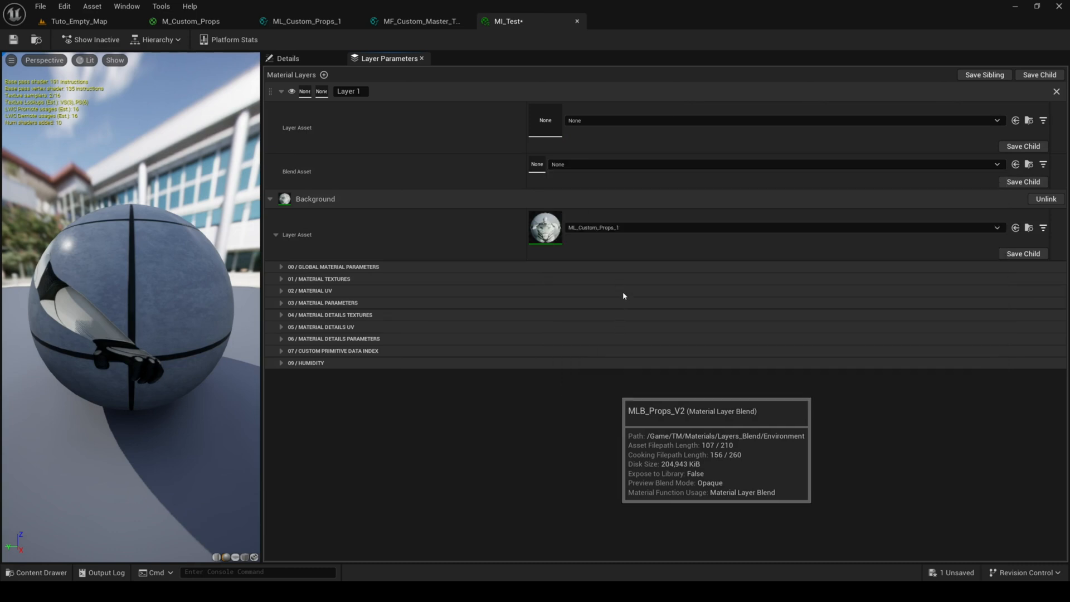
{"action": "mouse_move", "coordinate": [598, 124]}
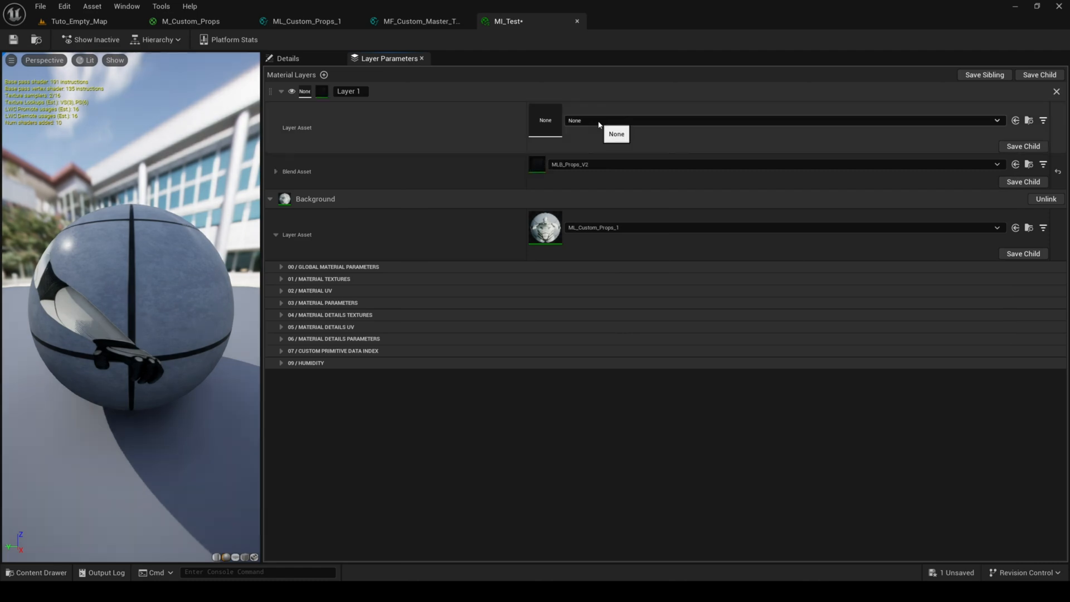
{"action": "mouse_move", "coordinate": [618, 287]}
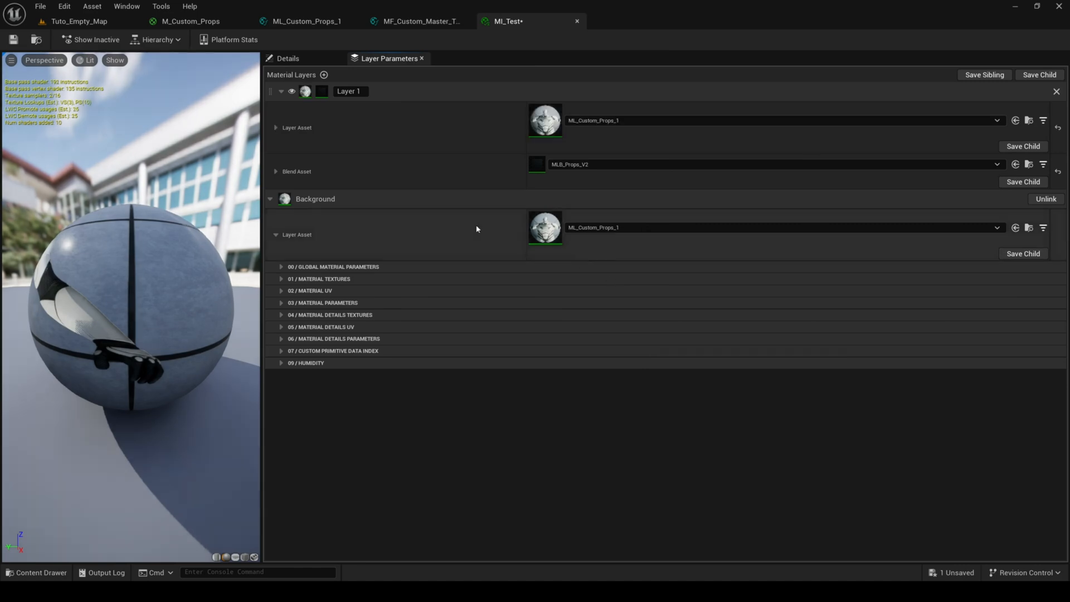
{"action": "left_click", "coordinate": [275, 127]}
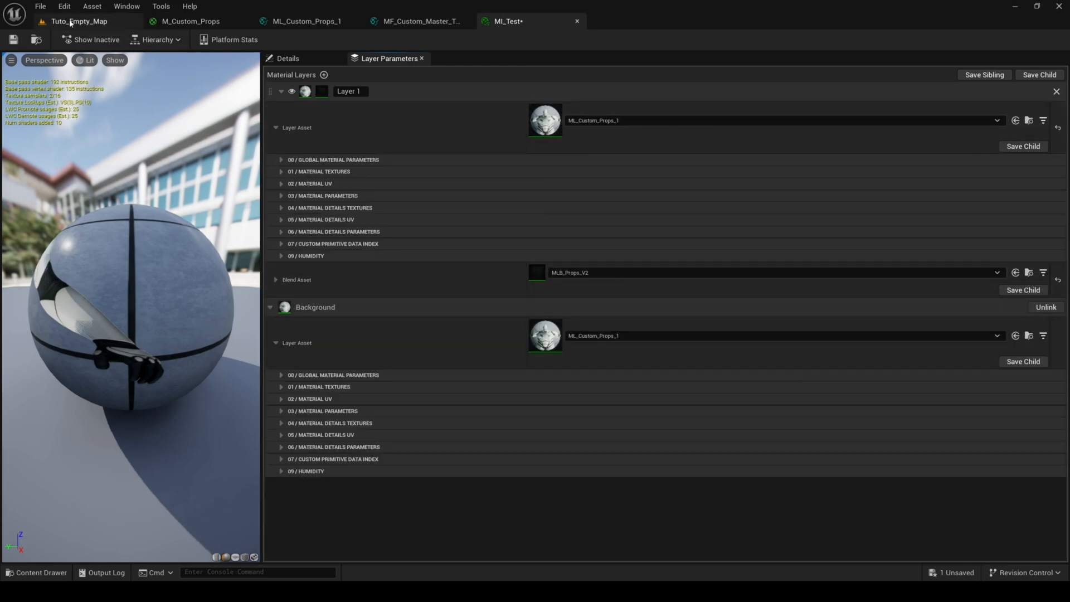
Save the Rock layer instance and rock angle blending blend into TUTO/Materials/Test Layers folders
{"action": "left_click", "coordinate": [78, 22]}
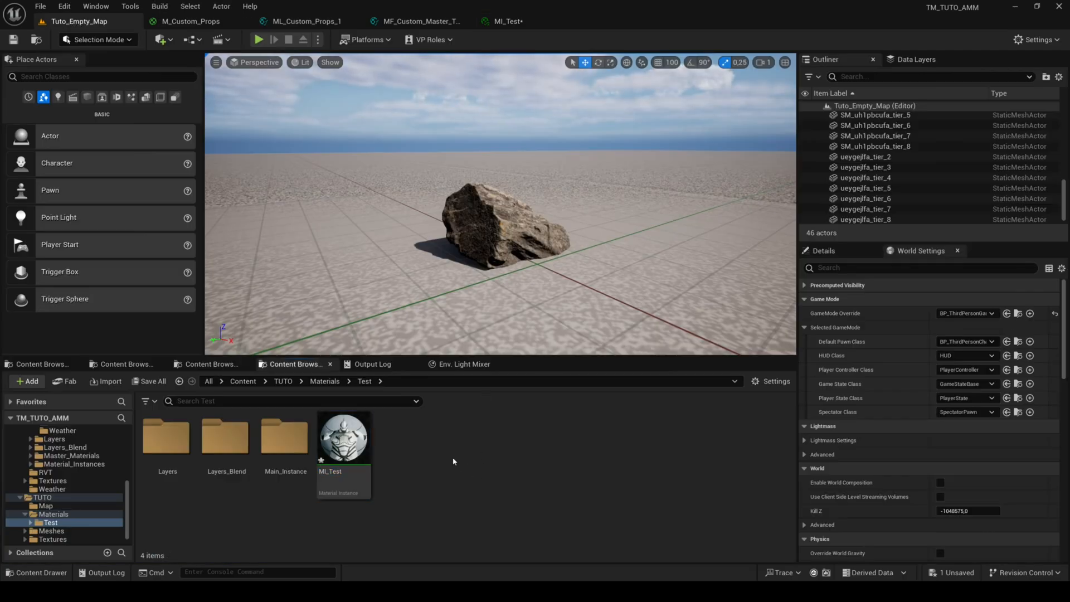
{"action": "double_click", "coordinate": [343, 437]}
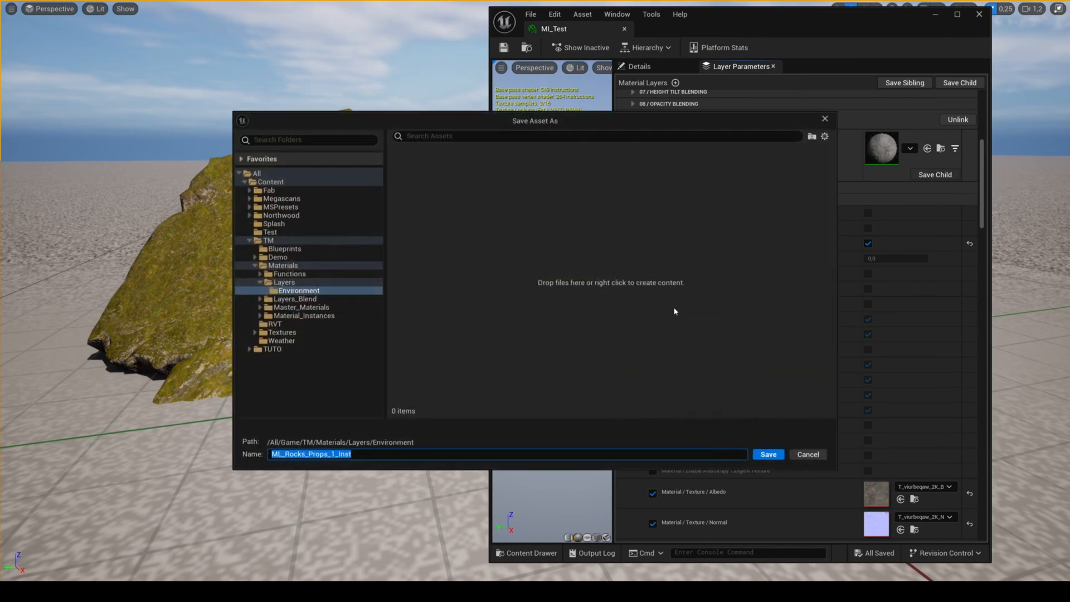
{"action": "mouse_move", "coordinate": [330, 306]}
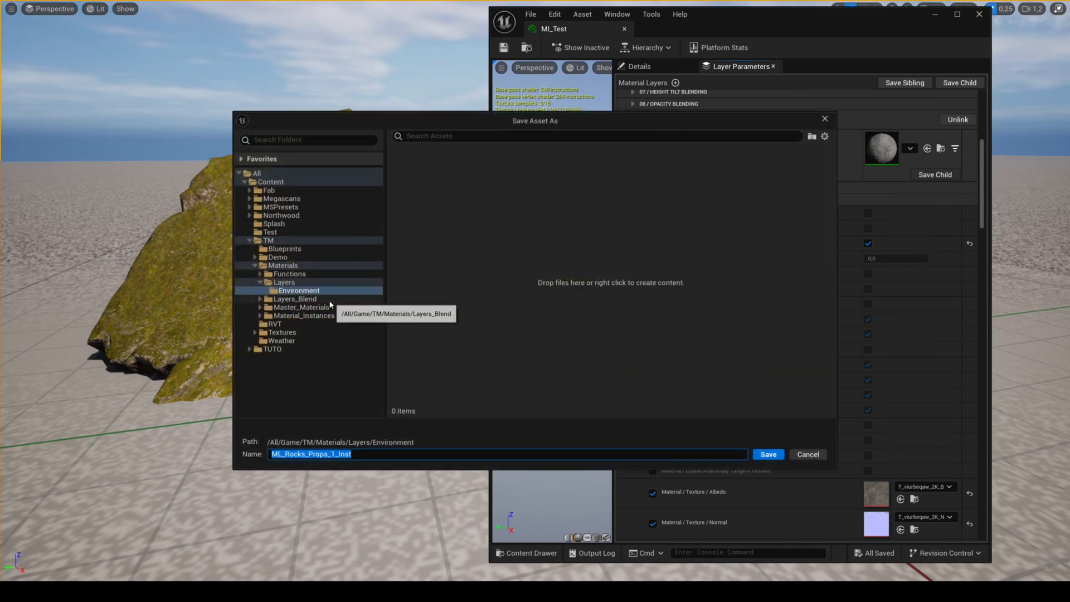
{"action": "left_click", "coordinate": [282, 366]}
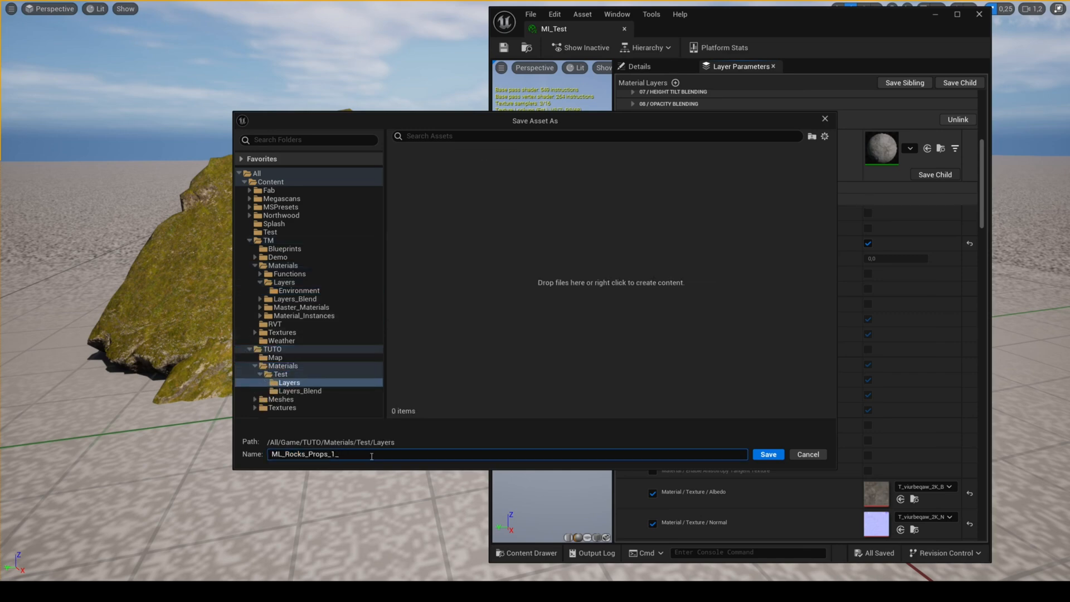
{"action": "type", "text": "Rock_Angle_Blending"}
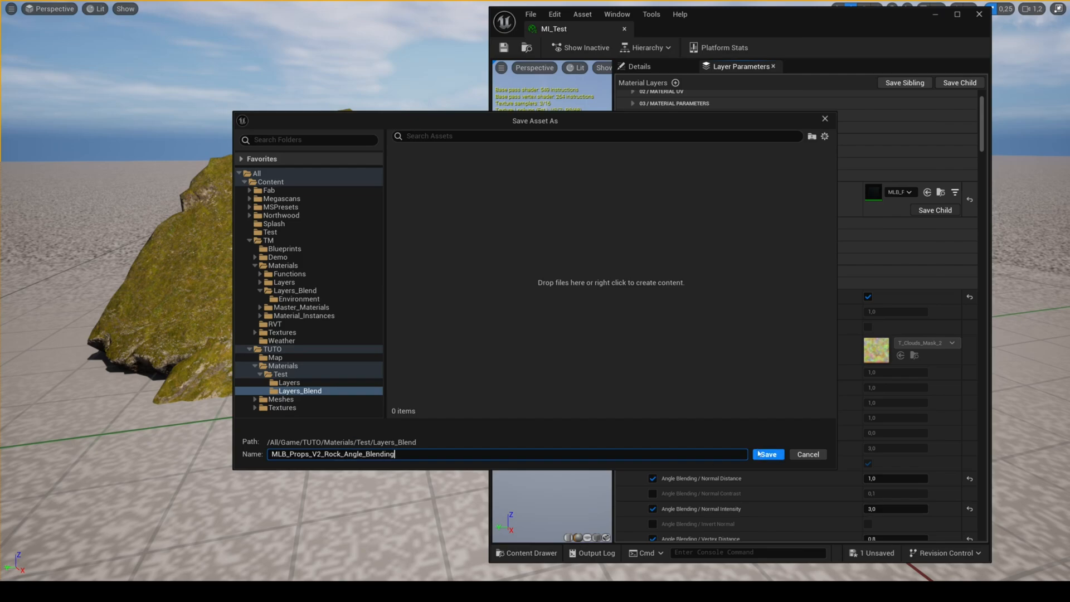
{"action": "left_click", "coordinate": [767, 454]}
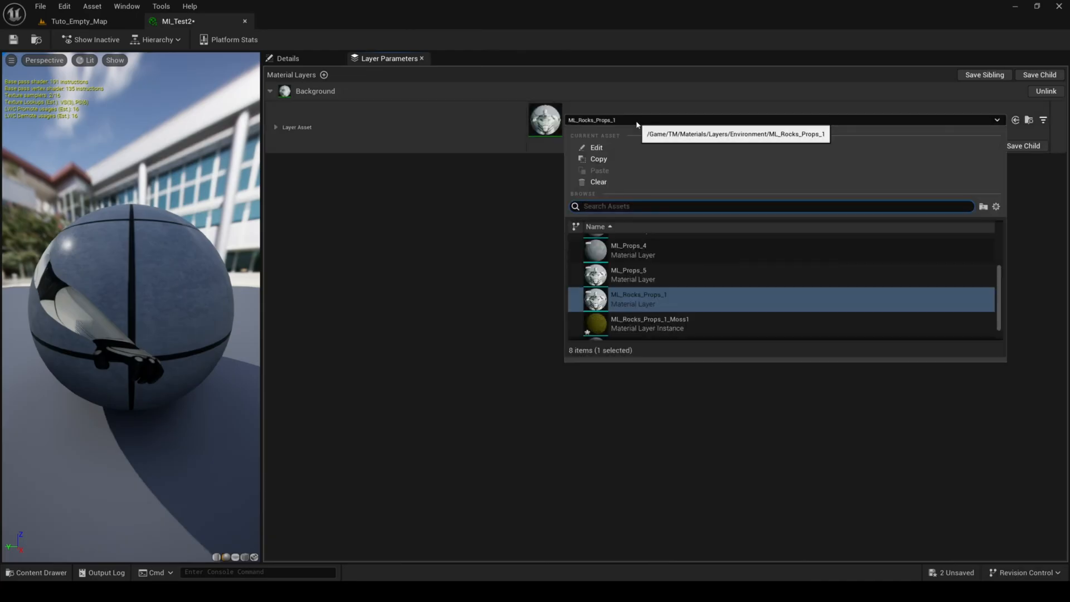
{"action": "mouse_move", "coordinate": [696, 321]}
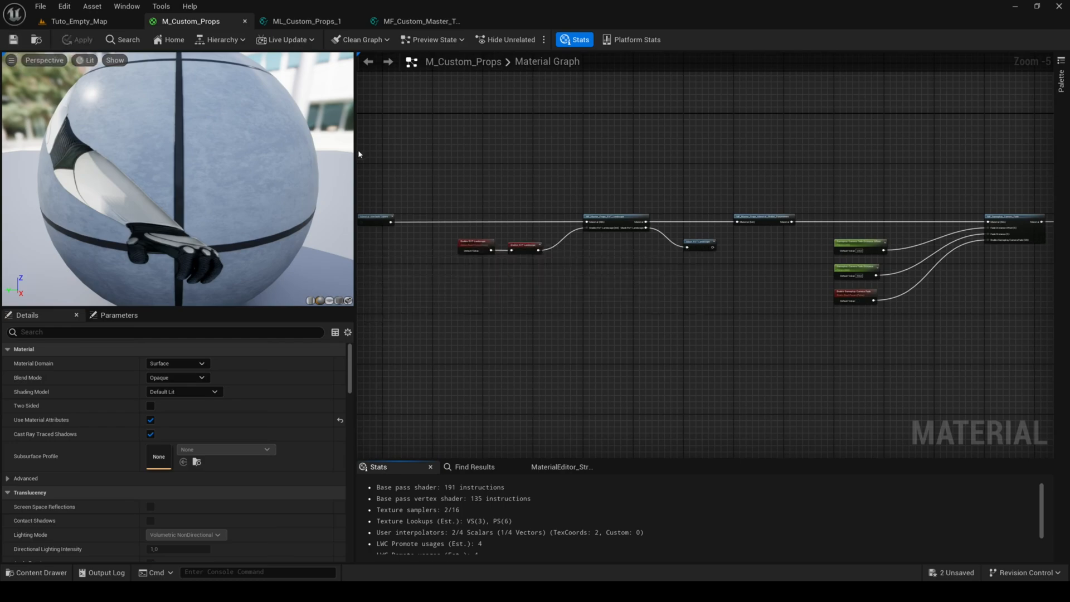
Return to the level editor's Test materials folder listing MI_Default and MI_Test
{"action": "left_click", "coordinate": [78, 21]}
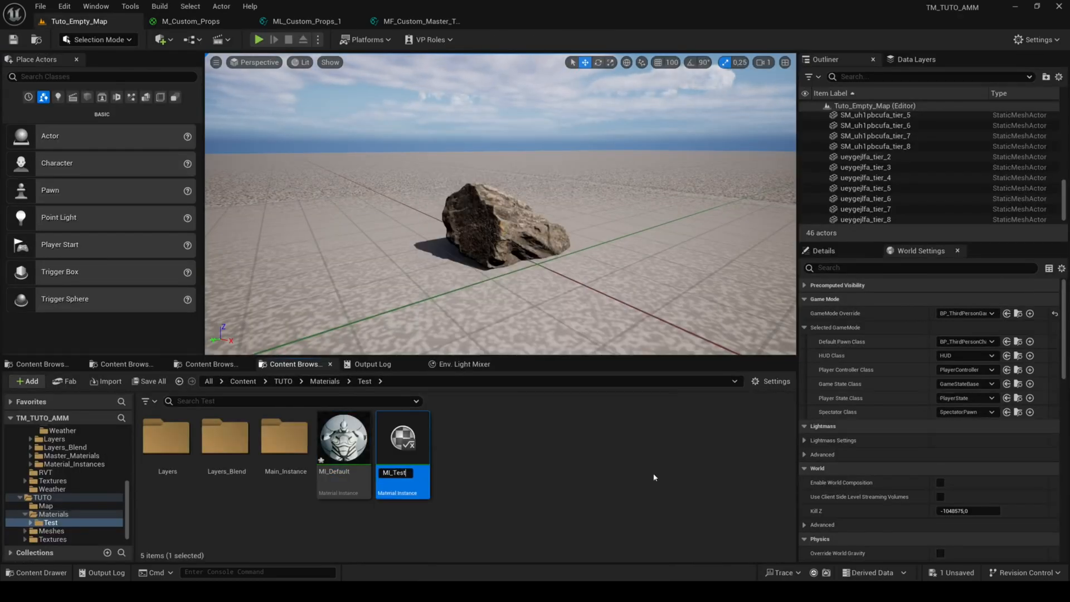
Reopen MI_Test with M_Custom_Props as parent and expand the Background layer's groups
{"action": "double_click", "coordinate": [403, 437]}
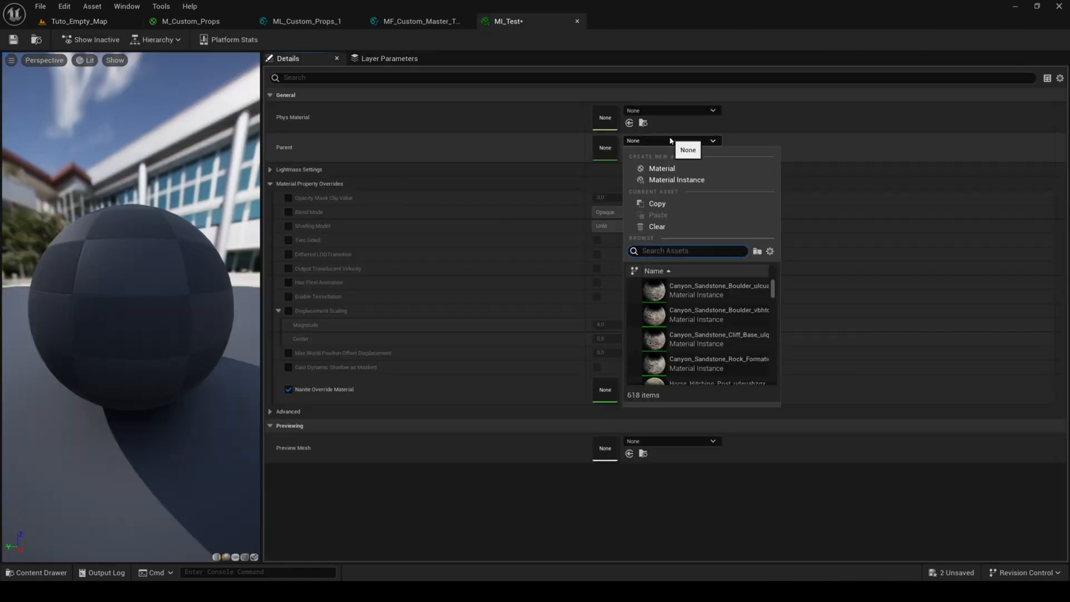
{"action": "left_click", "coordinate": [725, 294]}
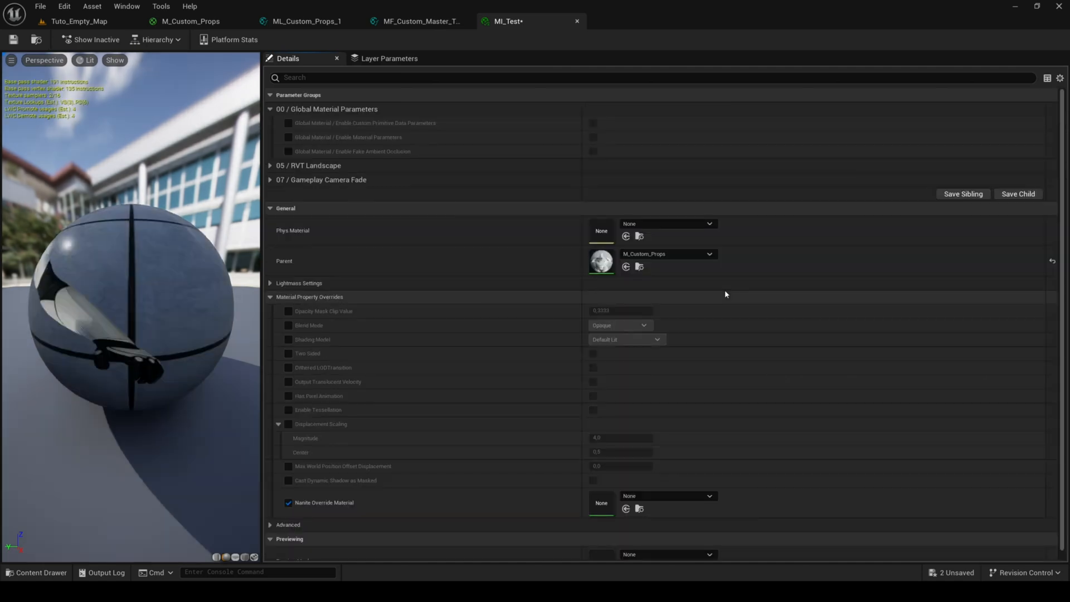
{"action": "left_click", "coordinate": [389, 58]}
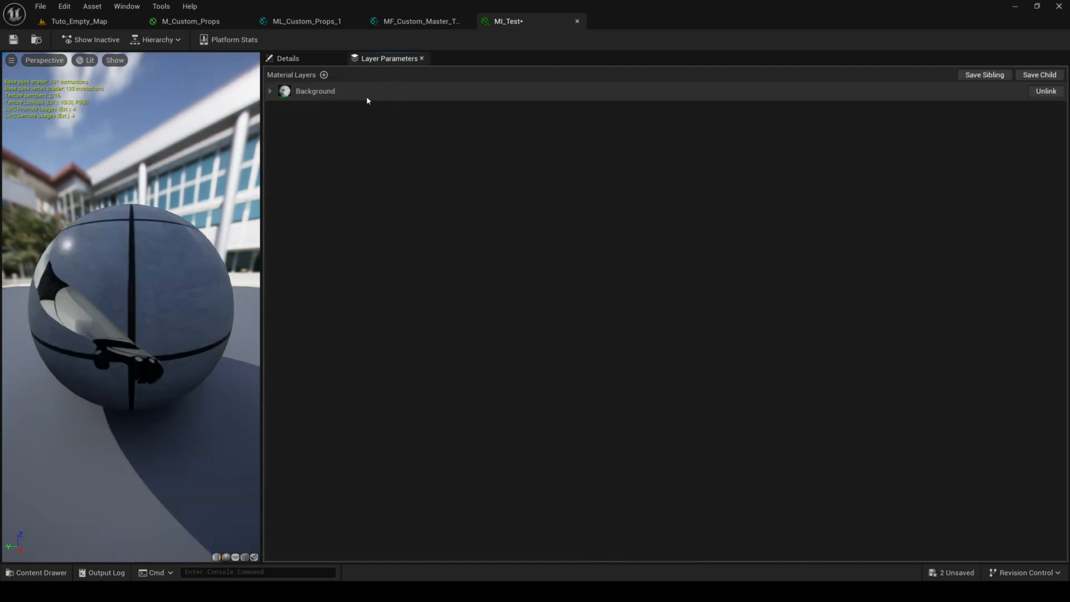
{"action": "left_click", "coordinate": [270, 90]}
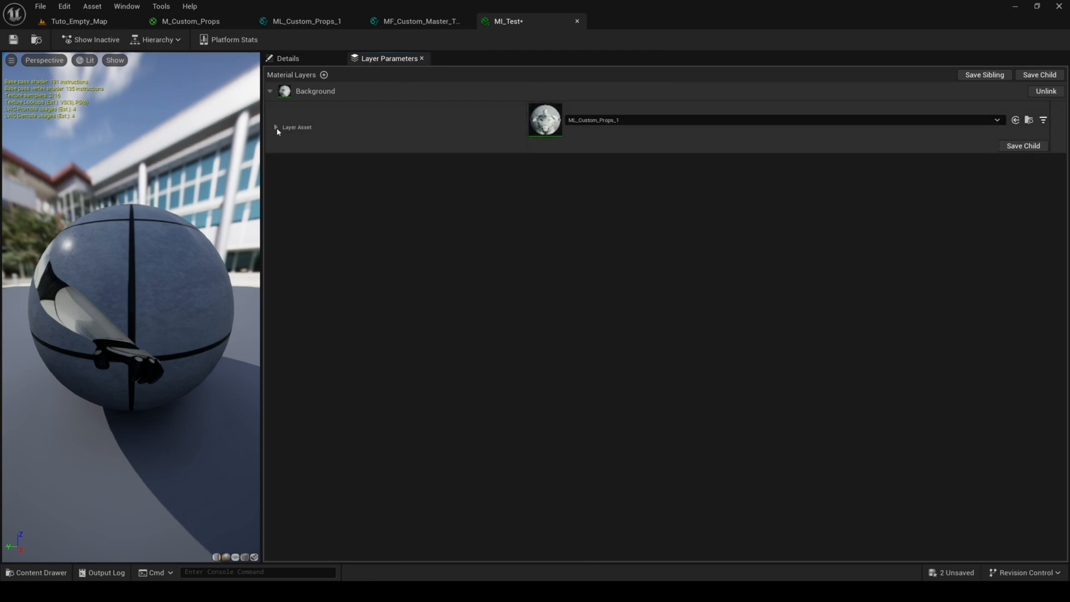
{"action": "left_click", "coordinate": [275, 127]}
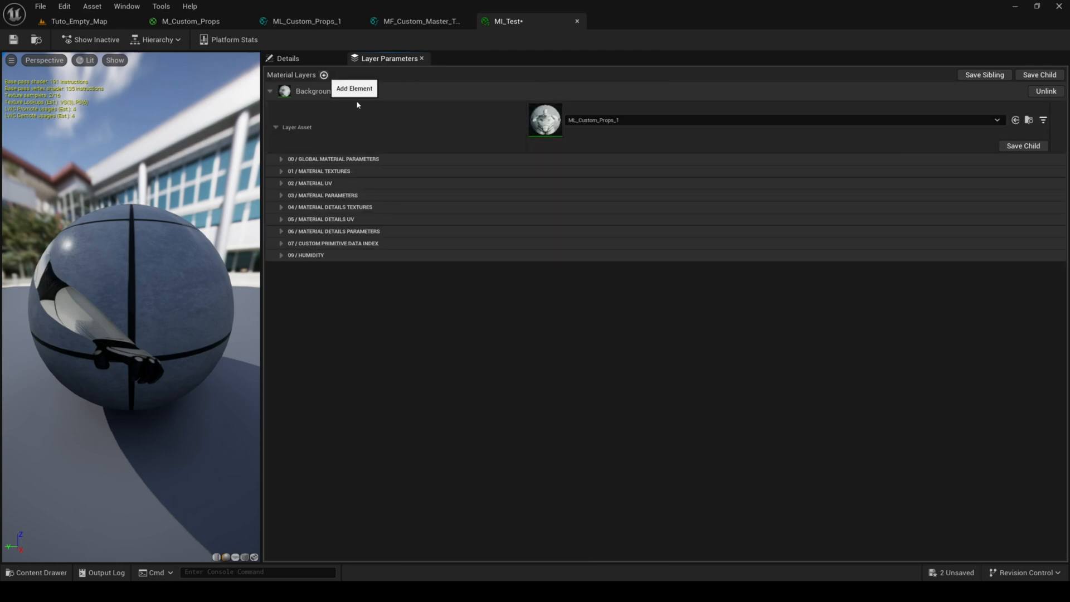
Add a new layer above the background with MLB_Props_V2 blend and ML_Custom_Props_1 asset
{"action": "left_click", "coordinate": [323, 74]}
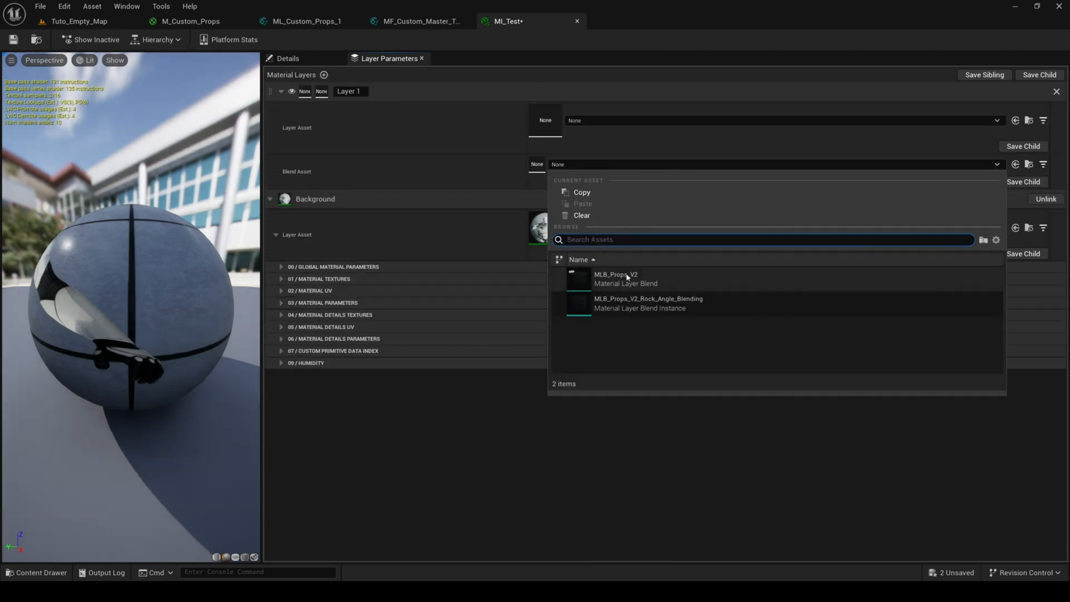
{"action": "left_click", "coordinate": [617, 278]}
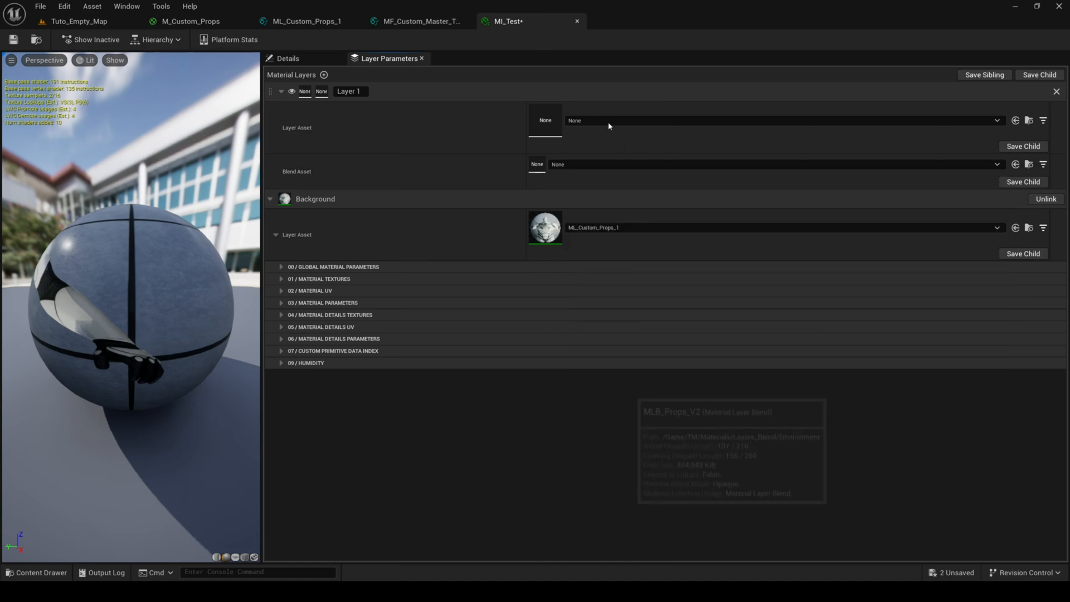
{"action": "left_click", "coordinate": [996, 121]}
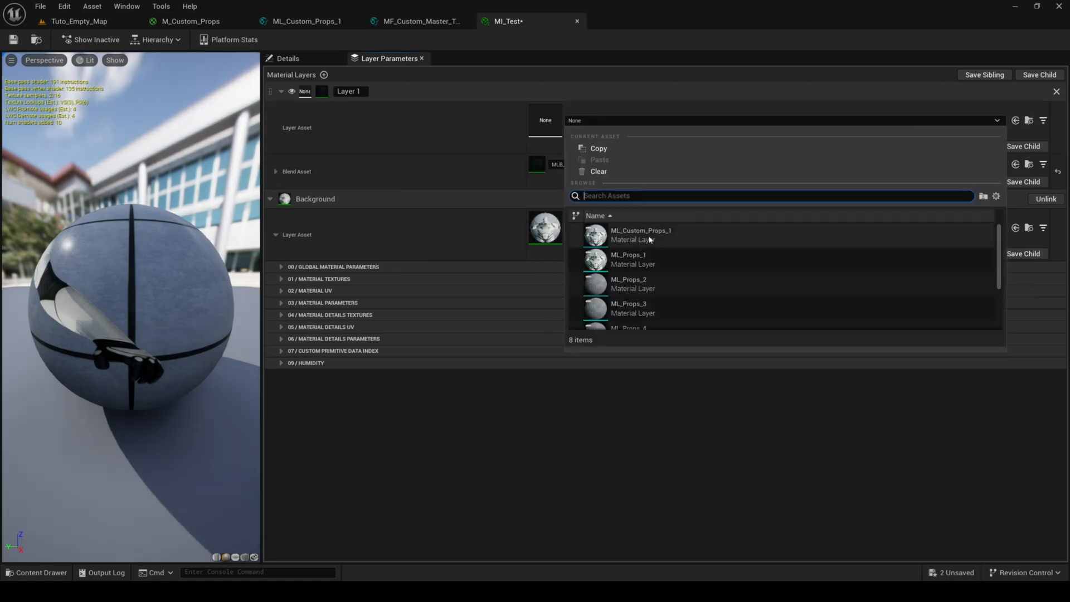
{"action": "left_click", "coordinate": [640, 231]}
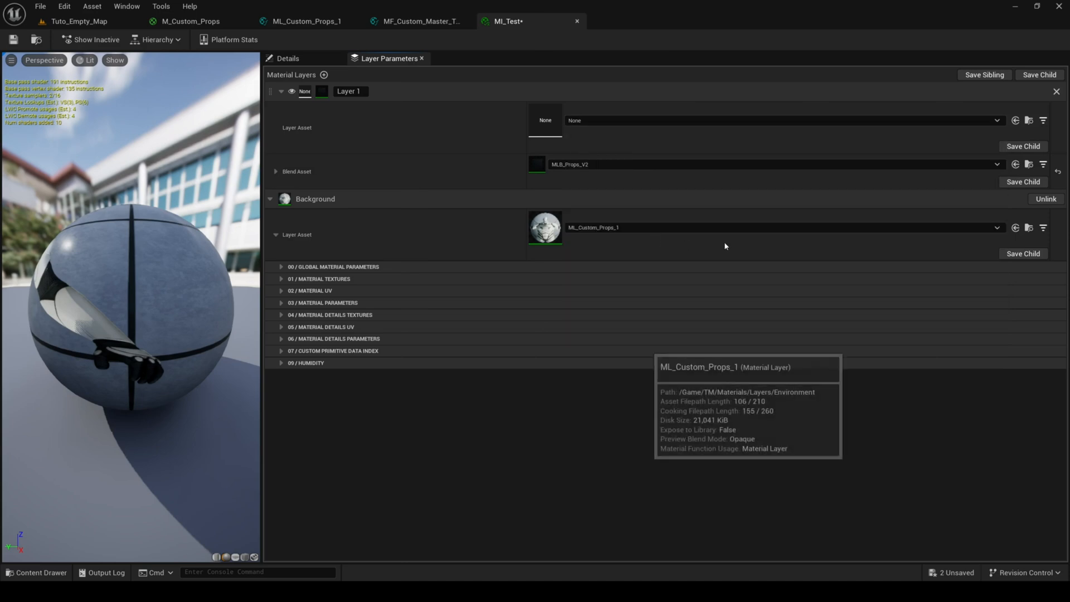